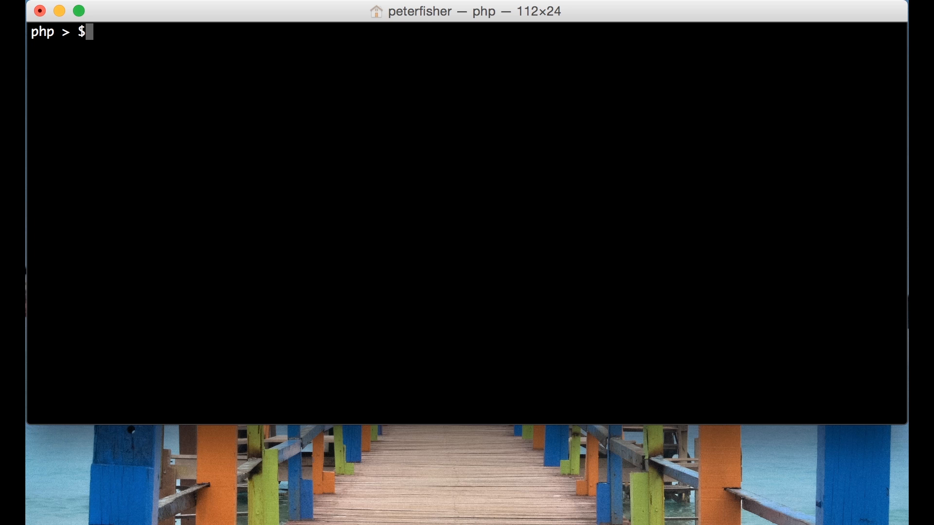
Create an empty array with $arr = array();.
text($arr)
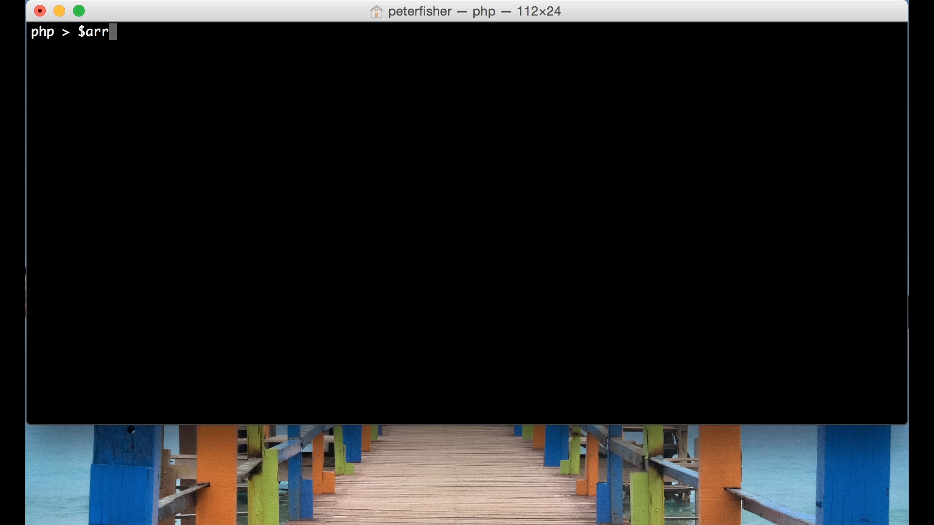
text(=)
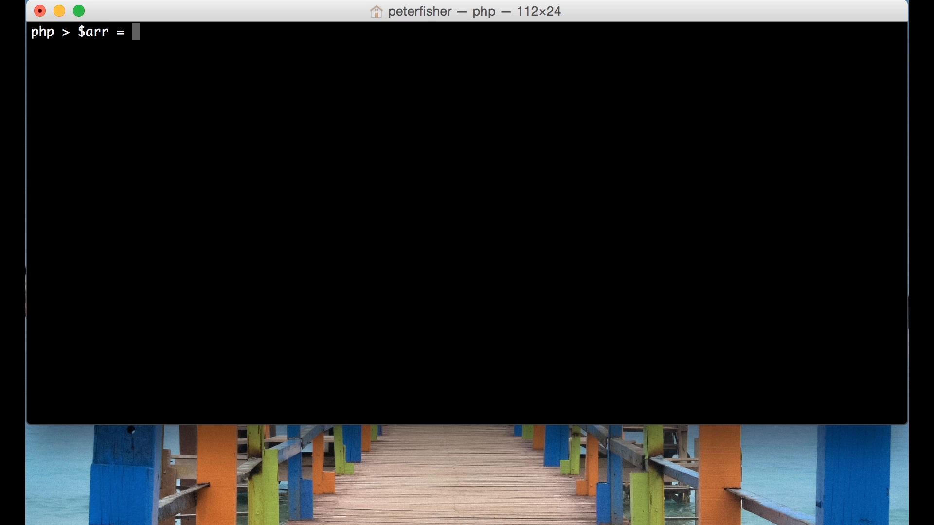
text(array)
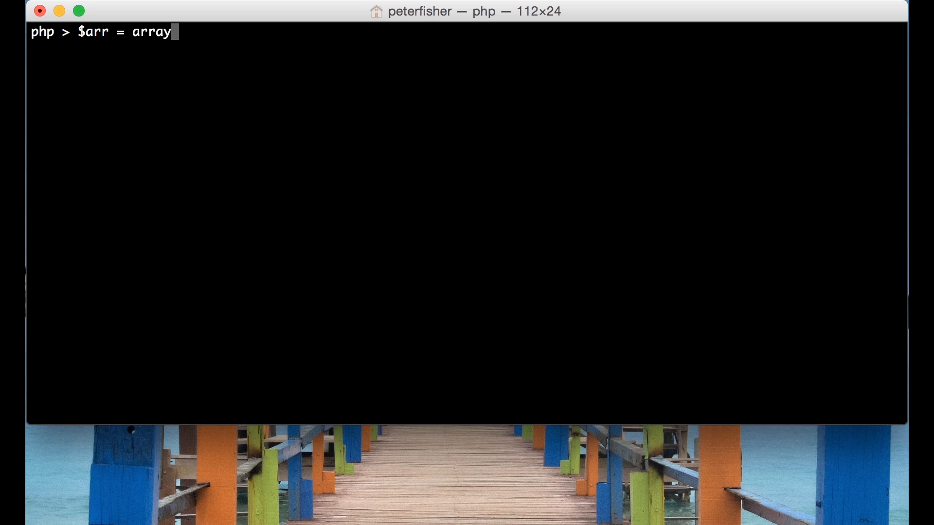
text(())
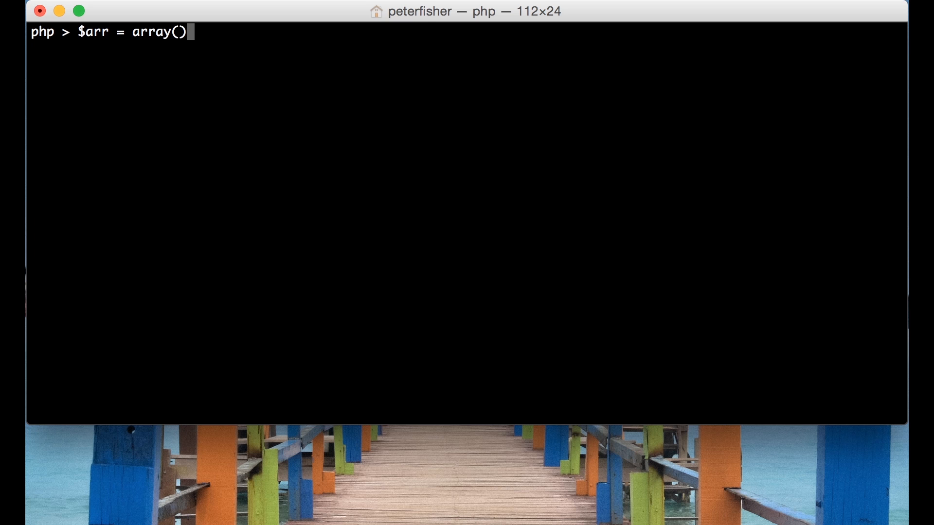
text(;)
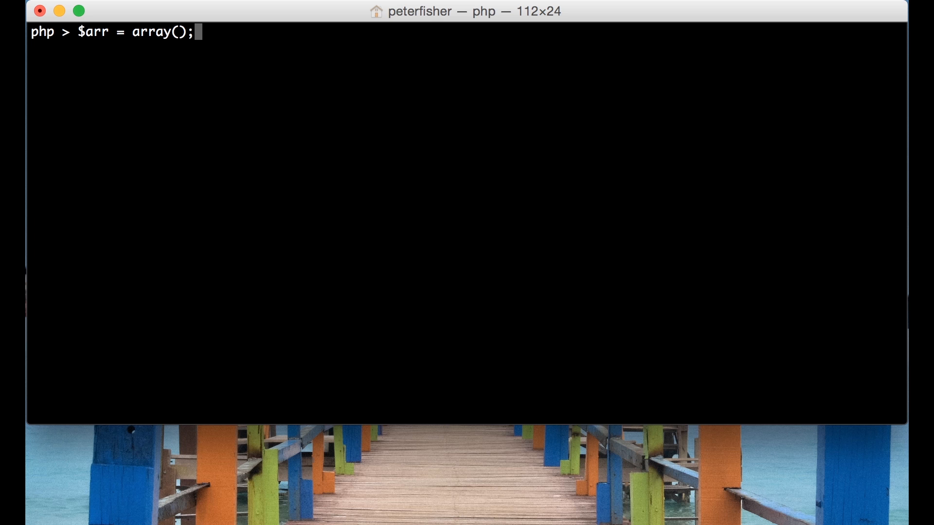
key(Return)
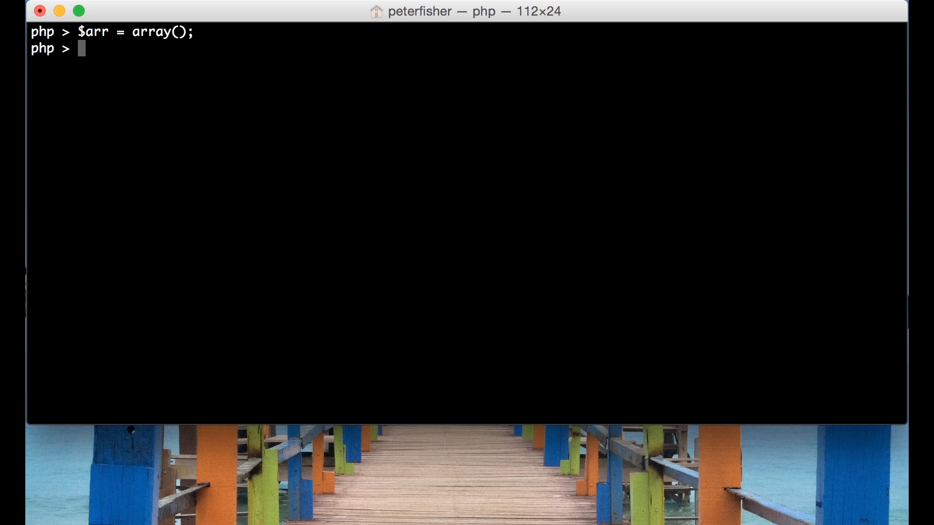
Print $arr with print_r, showing an empty Array.
text(pr)
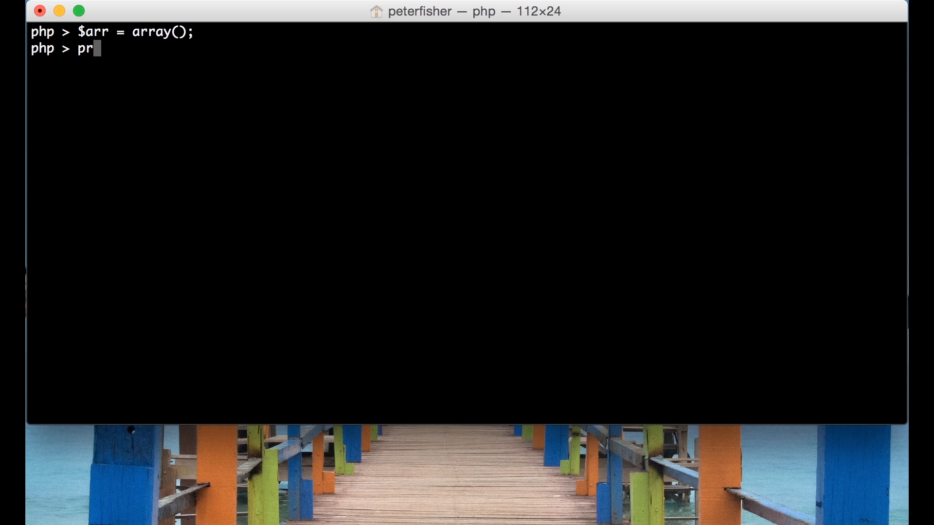
text(int_r())
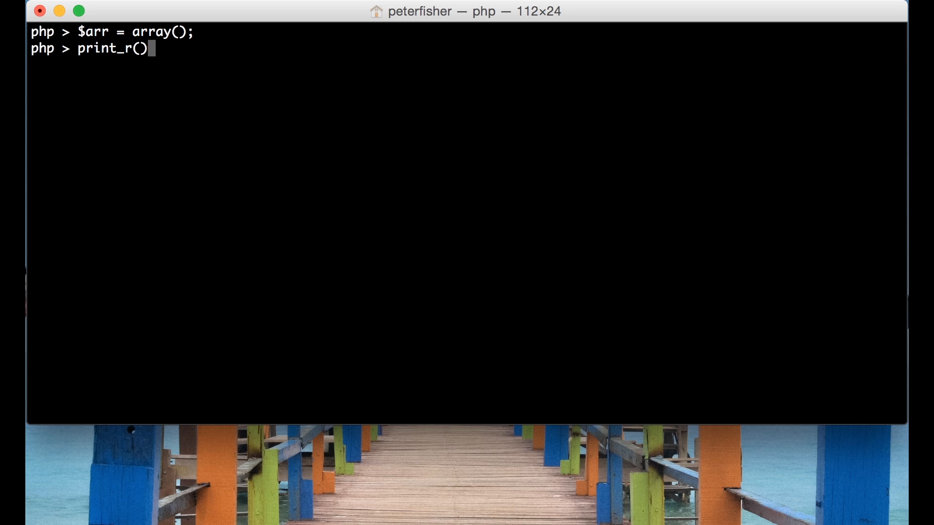
text($aa)
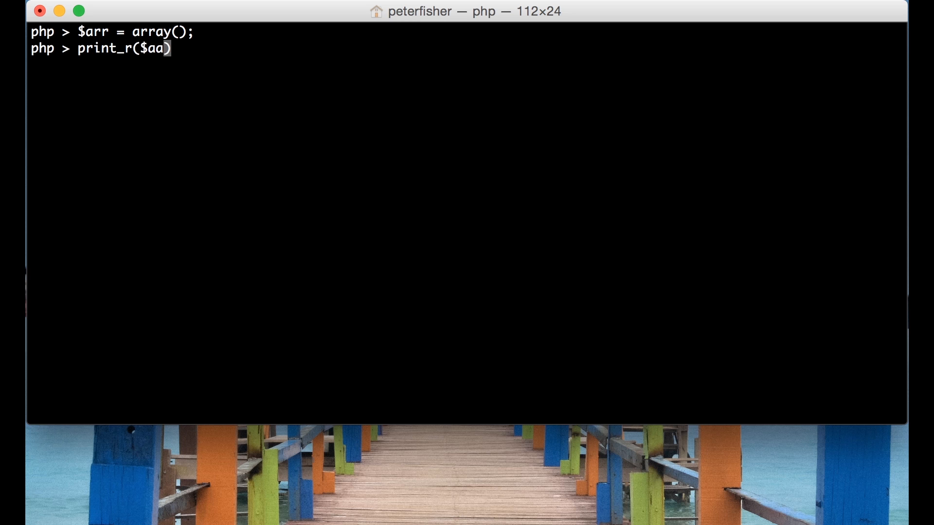
text(rr)
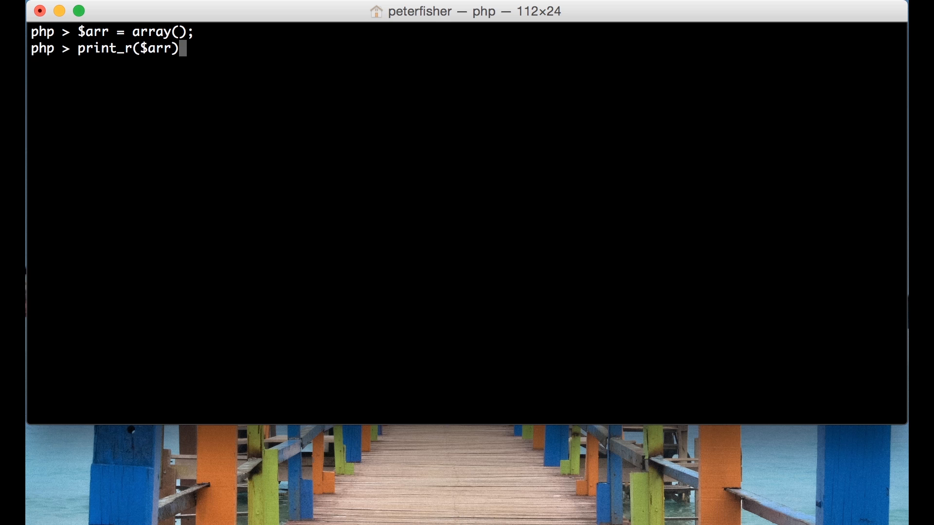
key(Return)
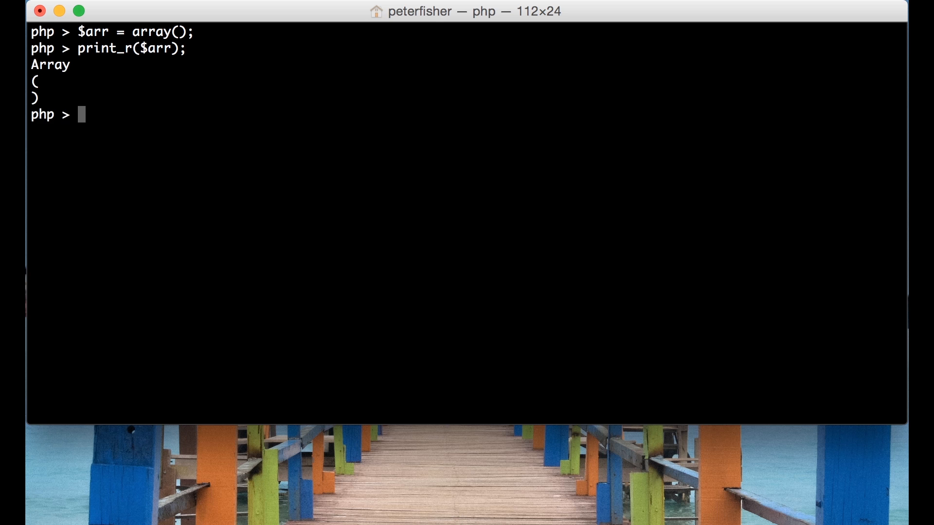
mouse_move(54, 90)
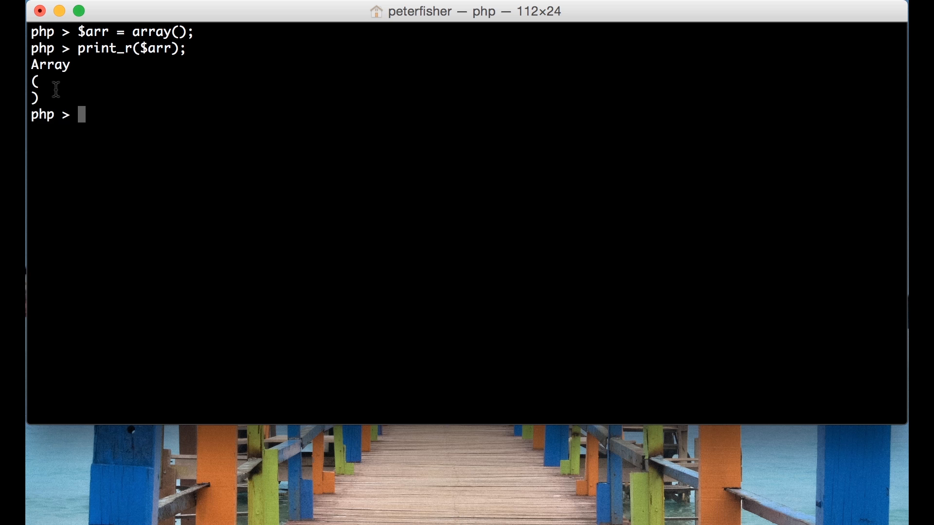
mouse_move(98, 102)
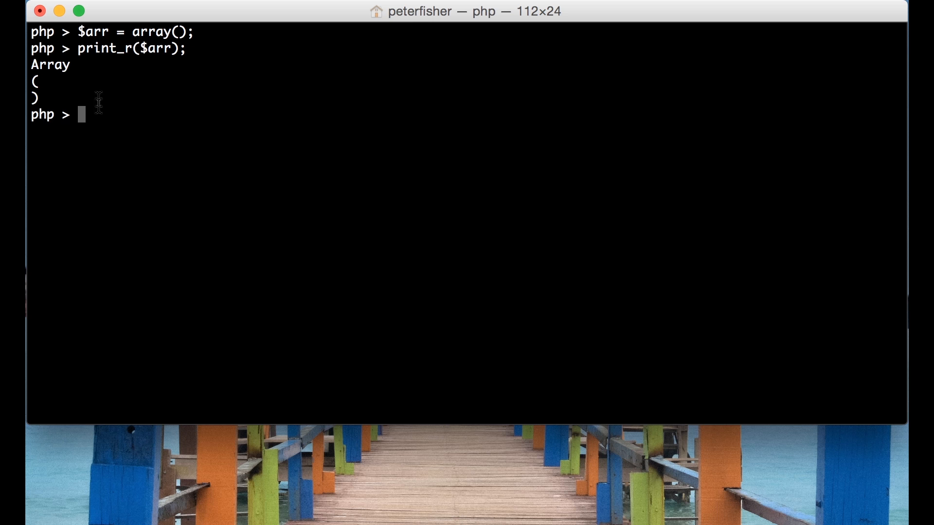
mouse_move(187, 99)
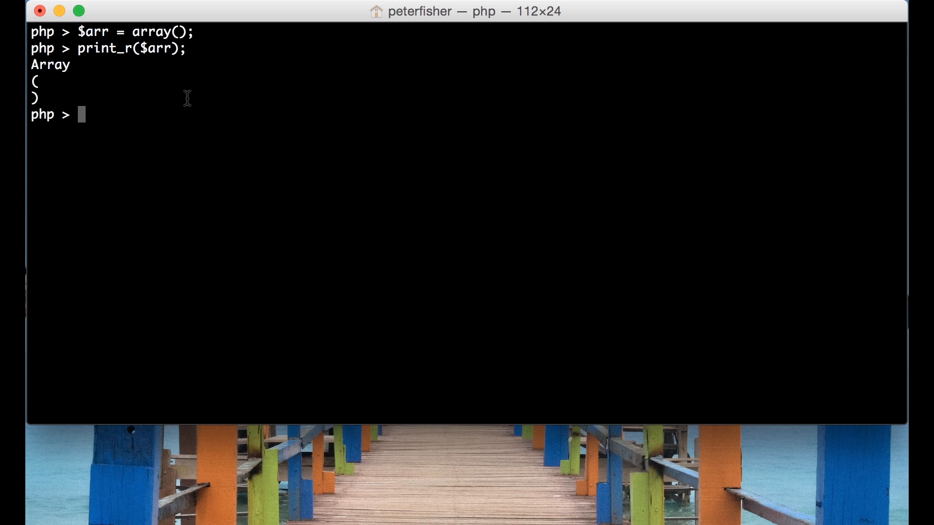
Reassign $arr as array('key1' => 'value1', 'key2' => 'value2').
text($arr = a)
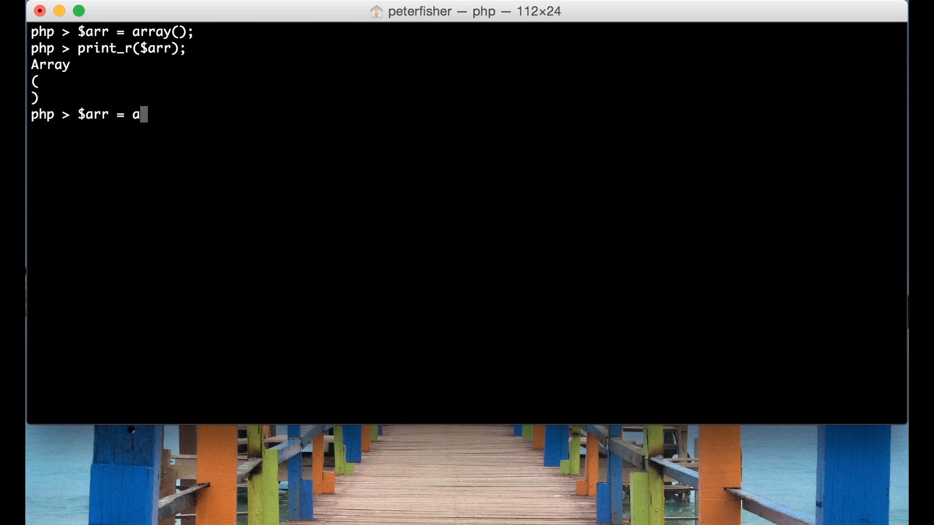
text(rray()
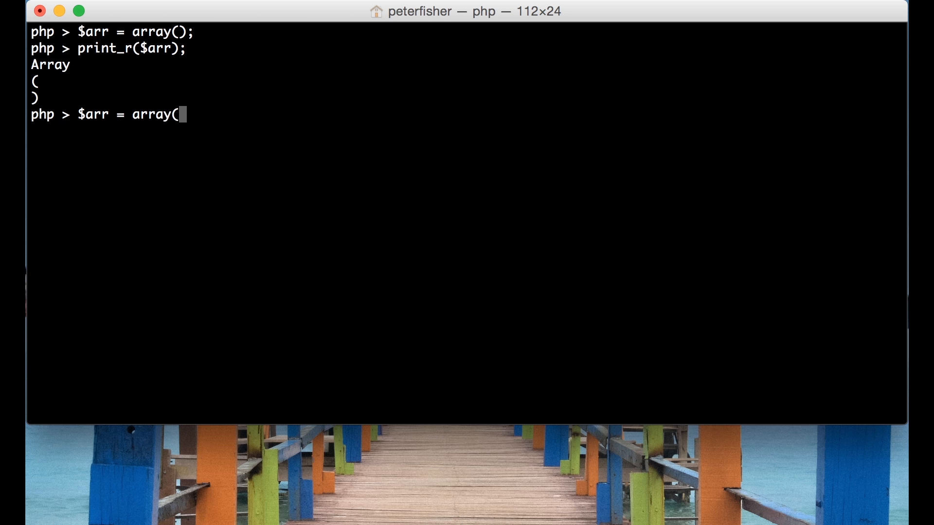
text(')
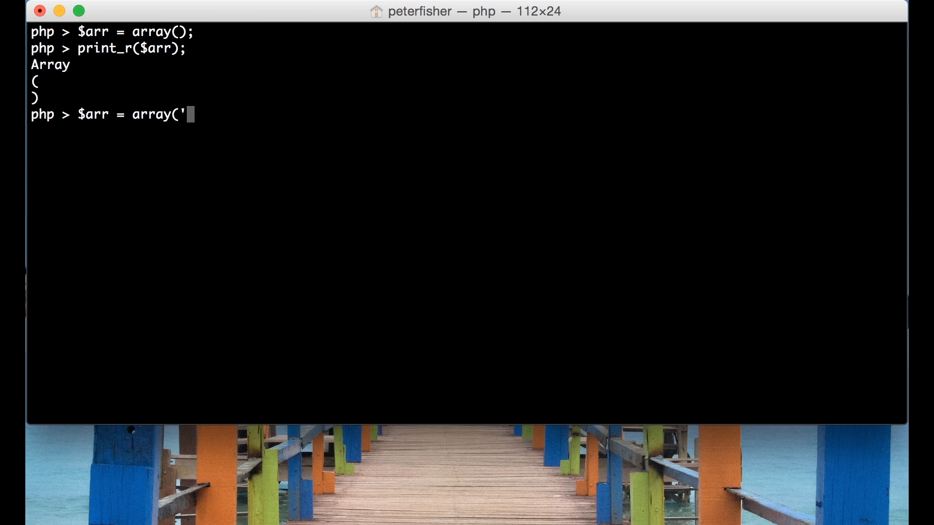
text(key')
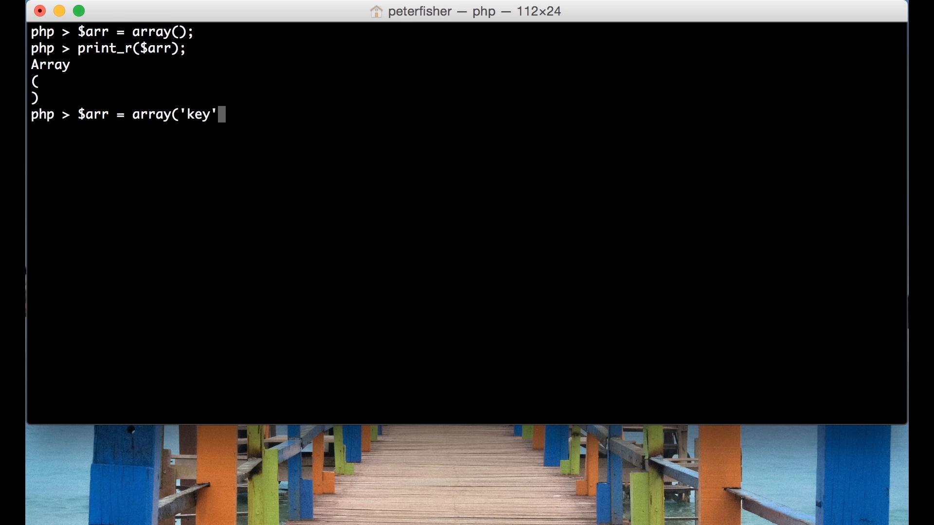
text(1)
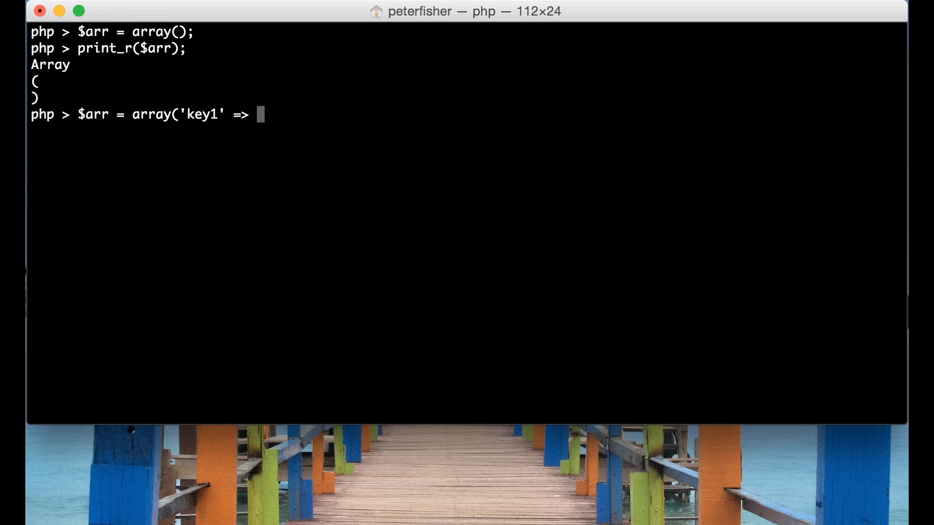
text('value1)
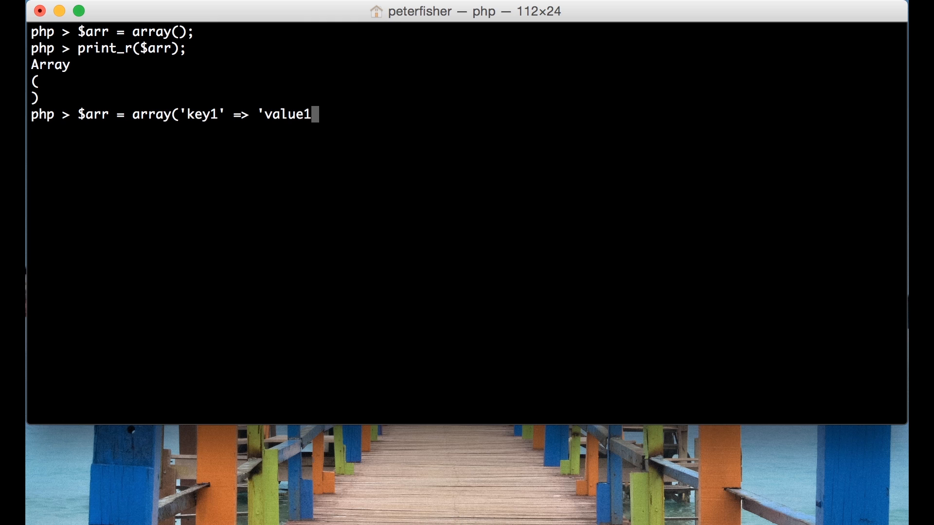
text(',)
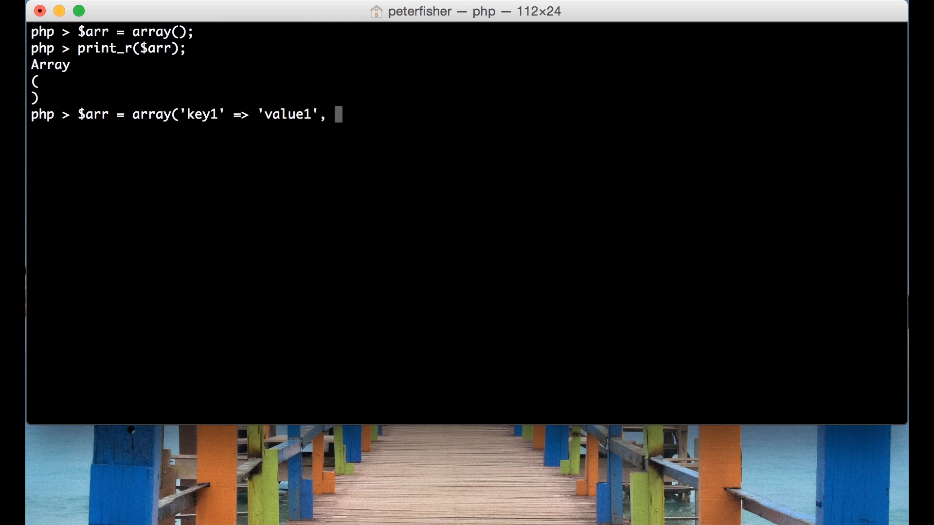
text('key2' => 'val)
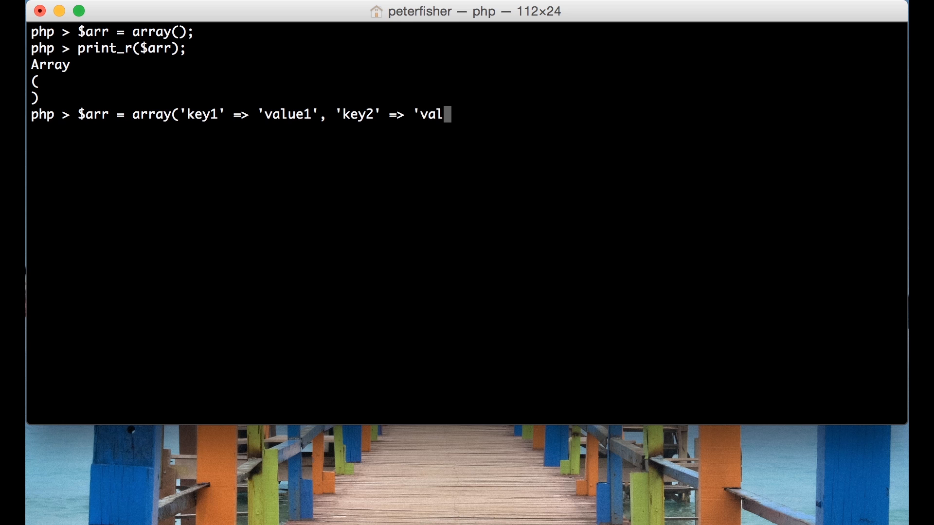
text(ue2')
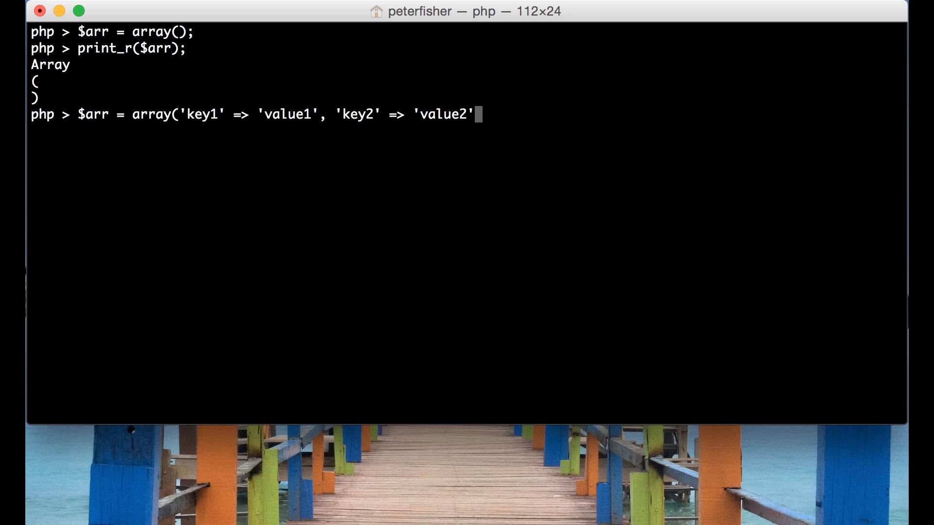
text())
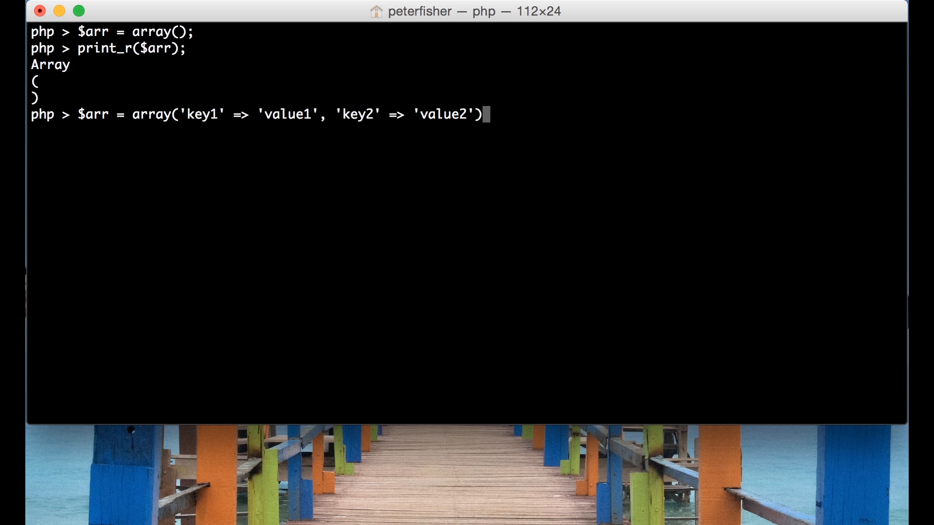
text(;)
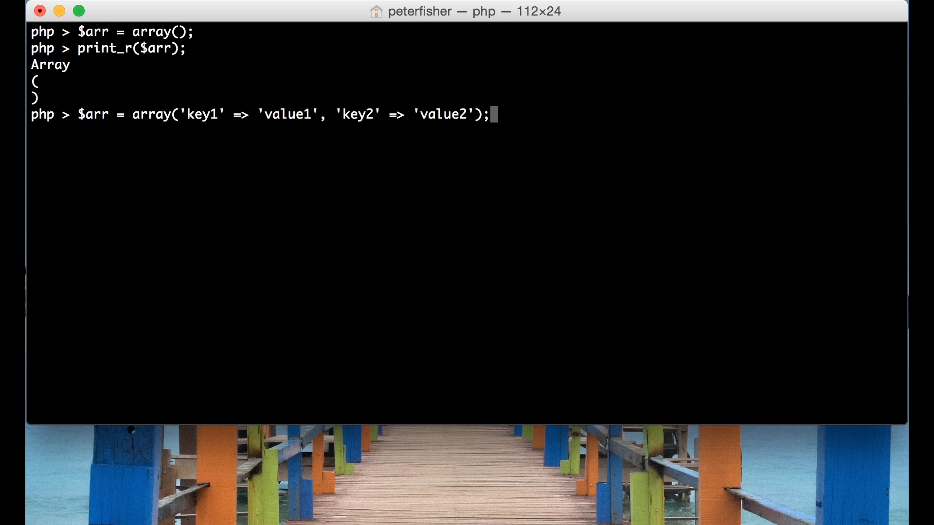
key(Return)
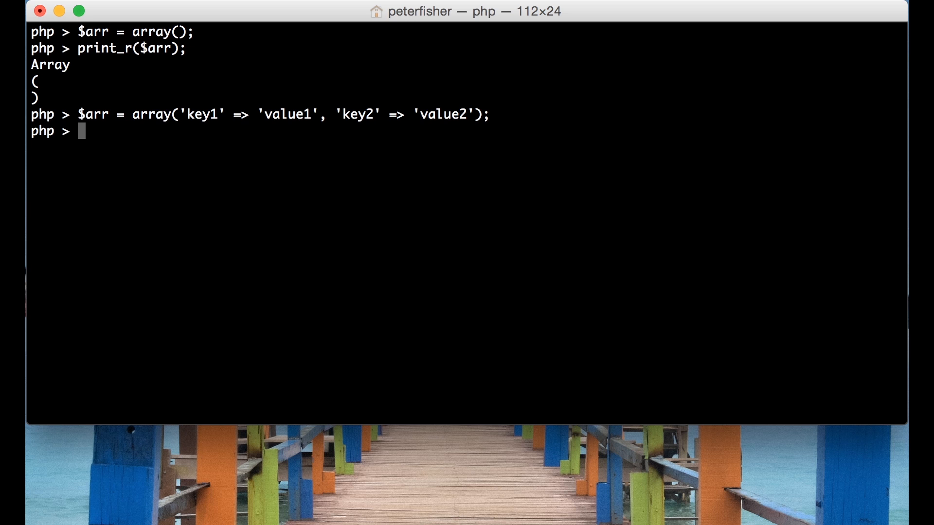
Print $arr with print_r, listing [key1] => value1 and [key2] => value2.
text(print_r)
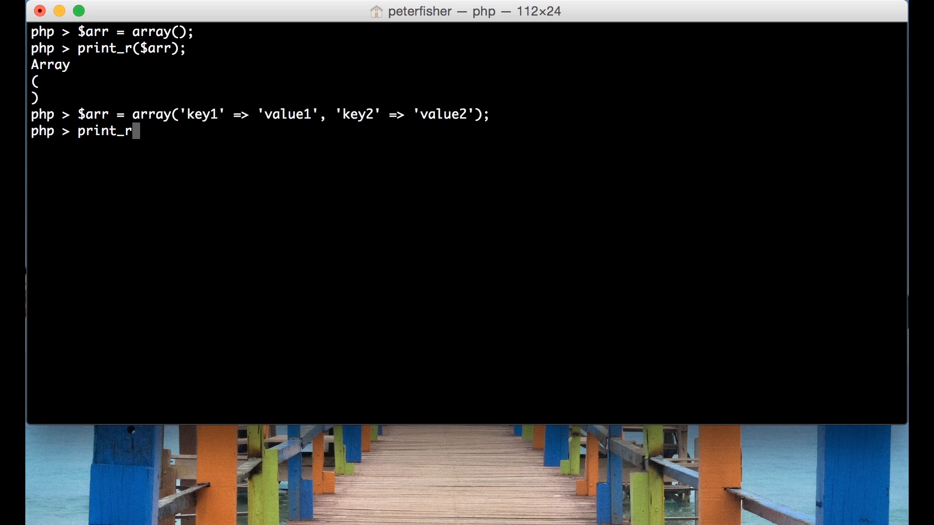
text(($arr);)
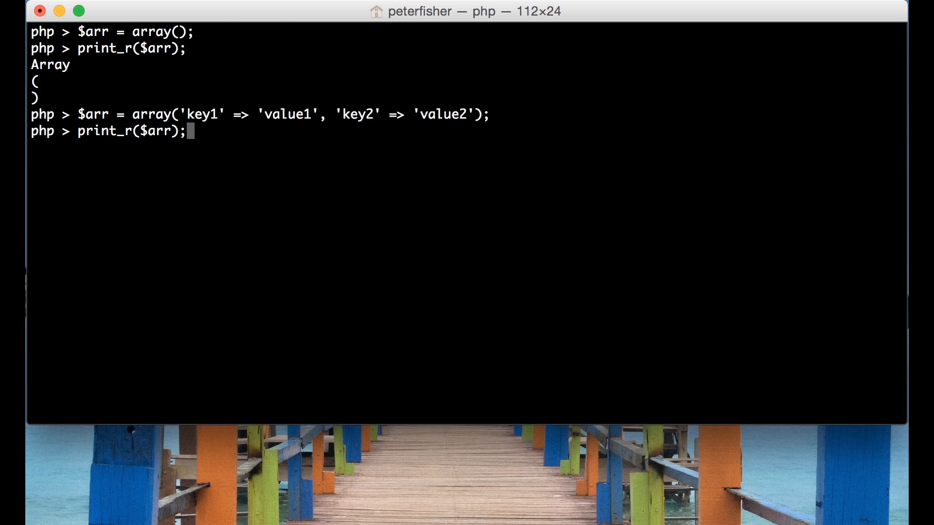
key(Return)
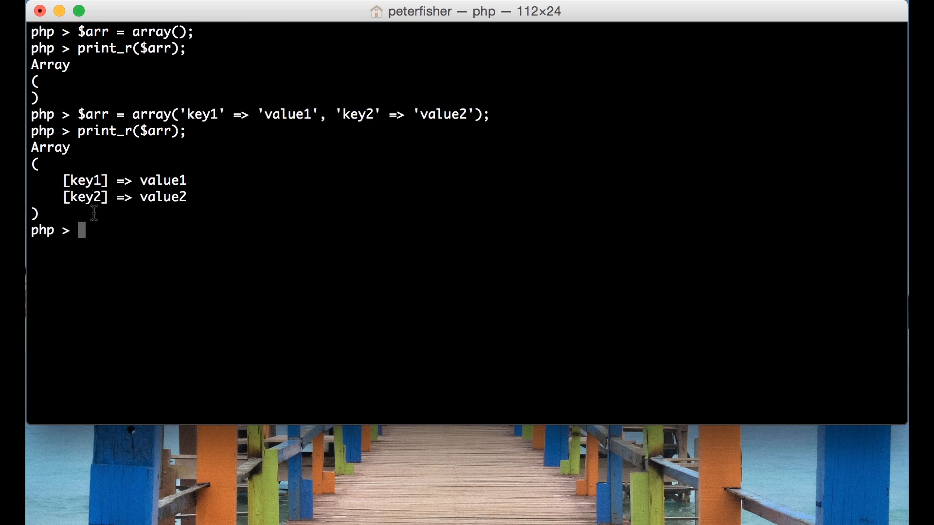
mouse_move(64, 185)
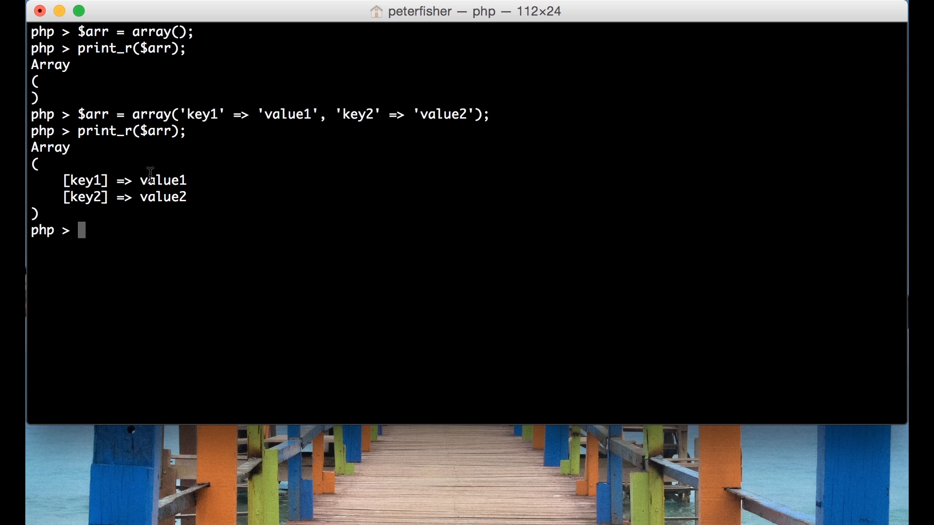
mouse_move(161, 201)
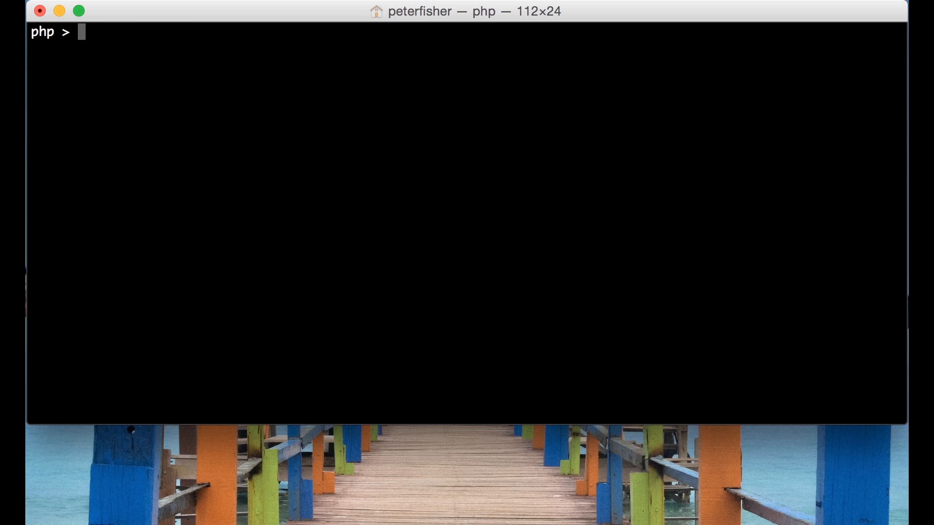
Set $arr = [] using short syntax and print it with print_r, showing an empty Array.
text($ar)
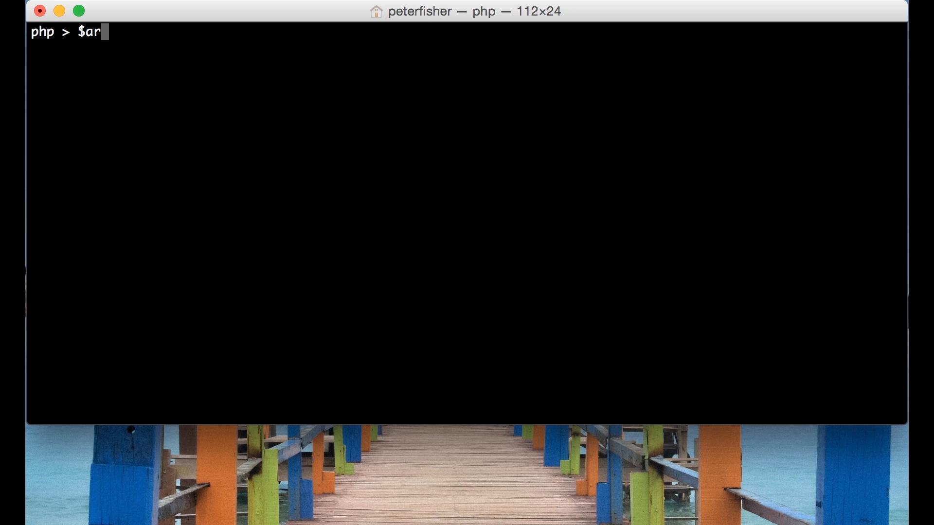
text(r = [];)
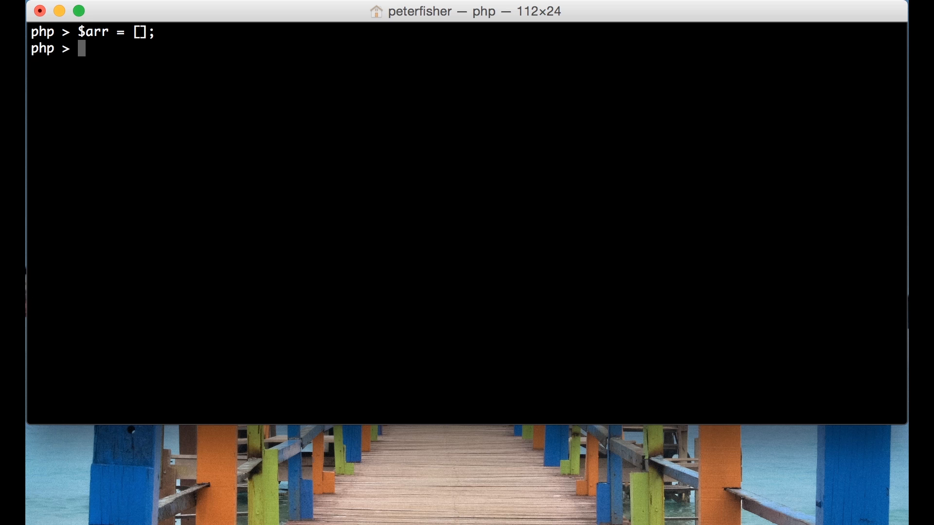
text(print)
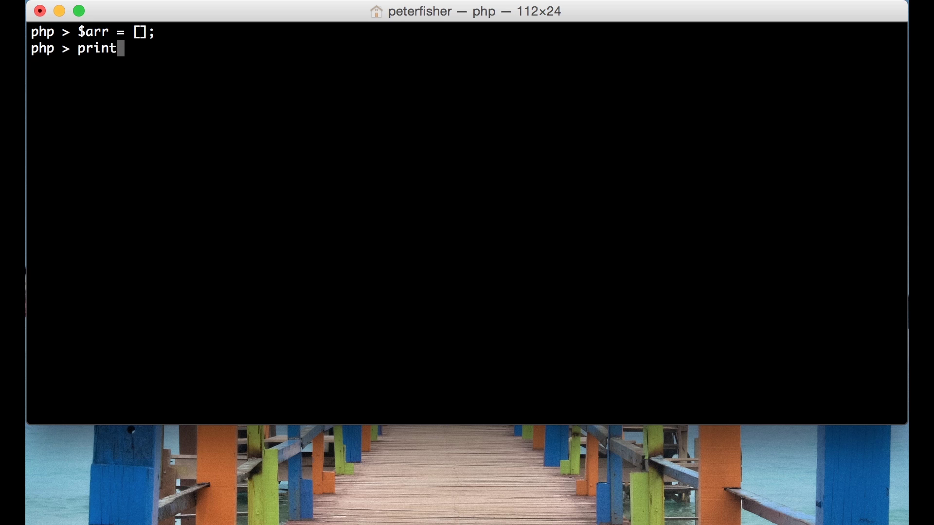
text(_r())
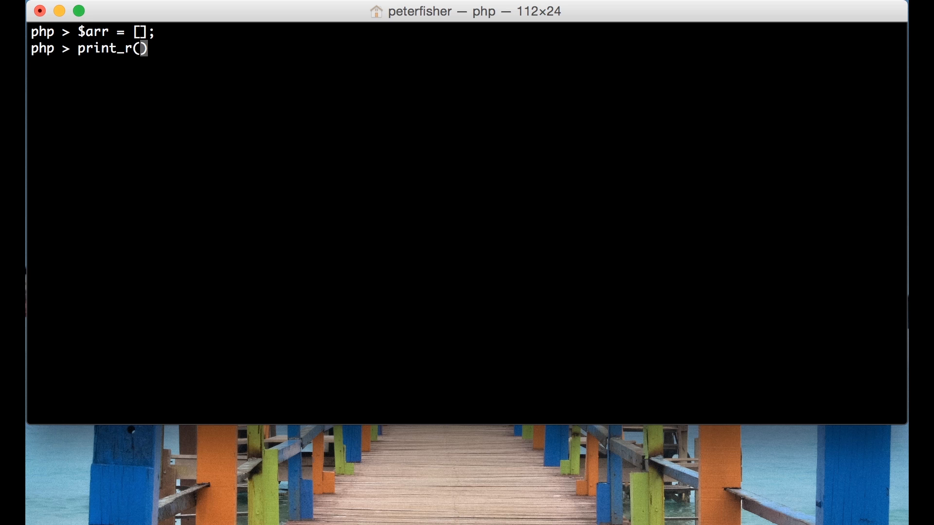
text($rr)
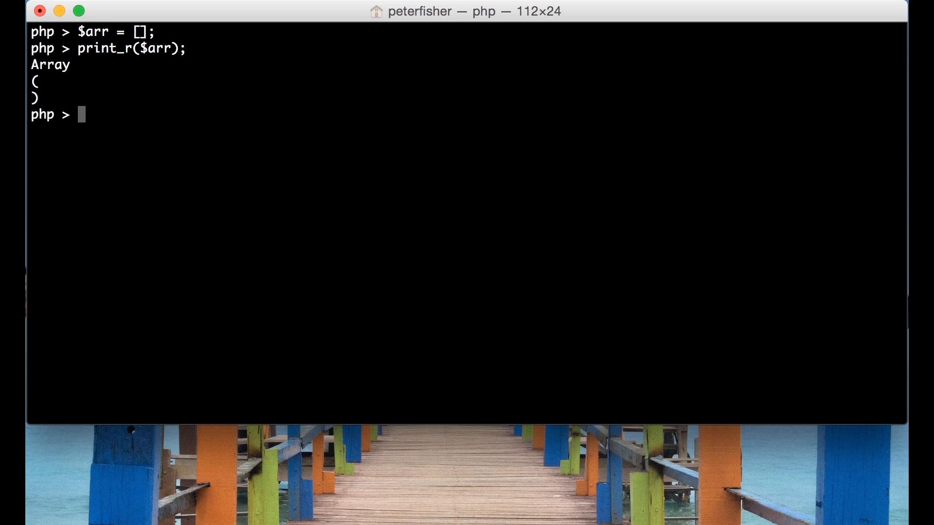
Assign $arr = ['key1' => 'value1', 'key2' => 'value2'] with short syntax.
text($arr = [];)
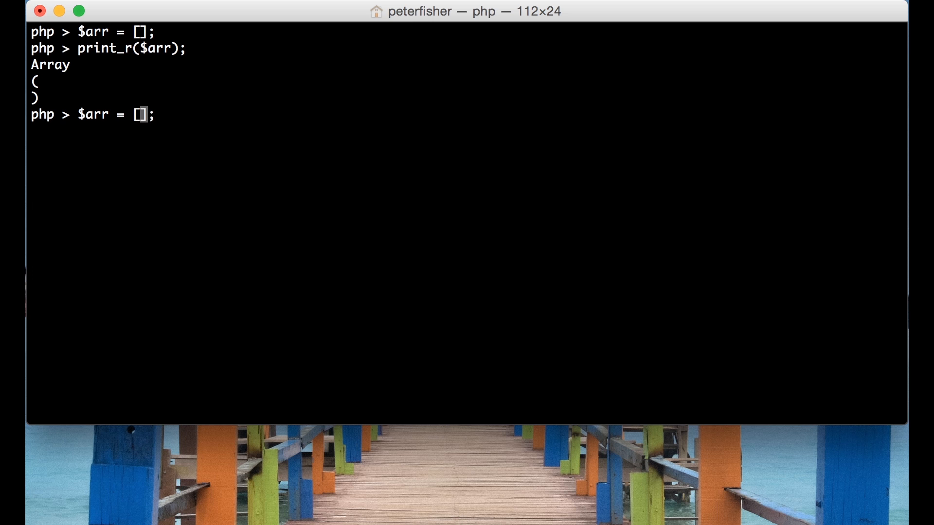
text(')
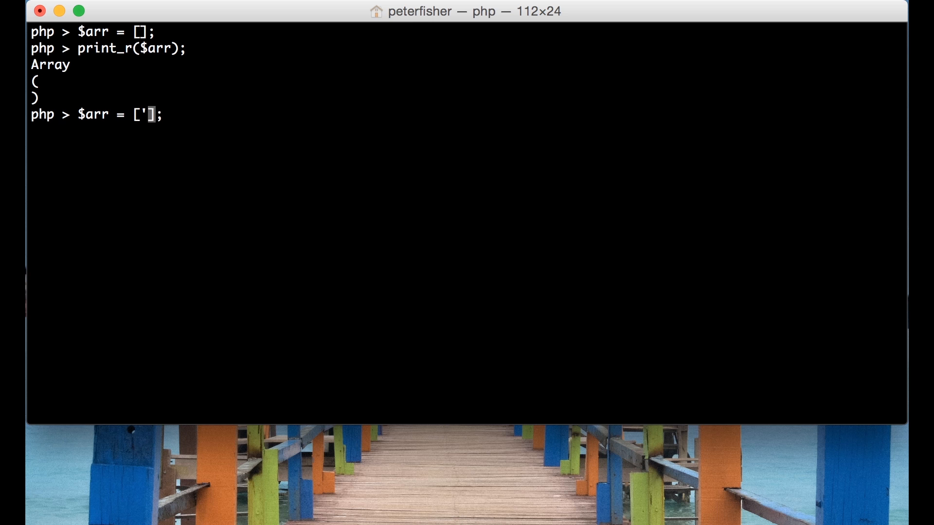
text(key1)
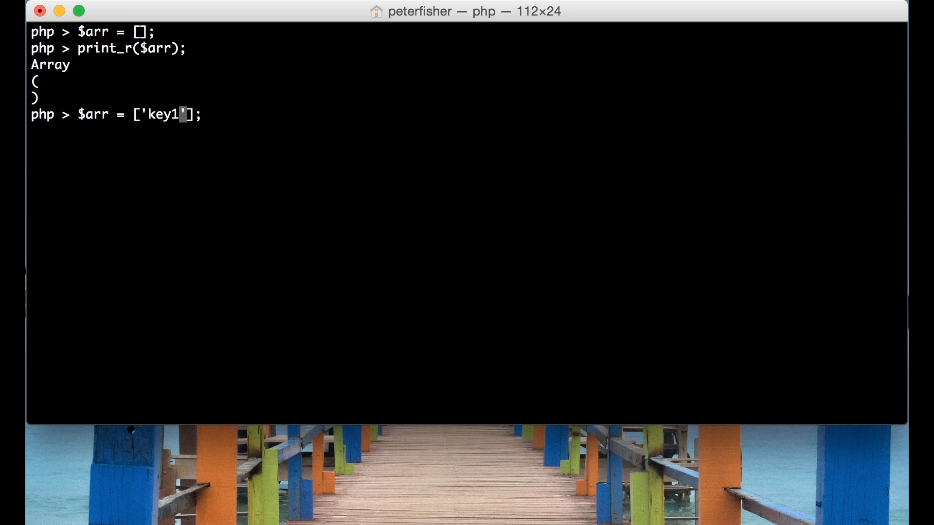
text(=>)
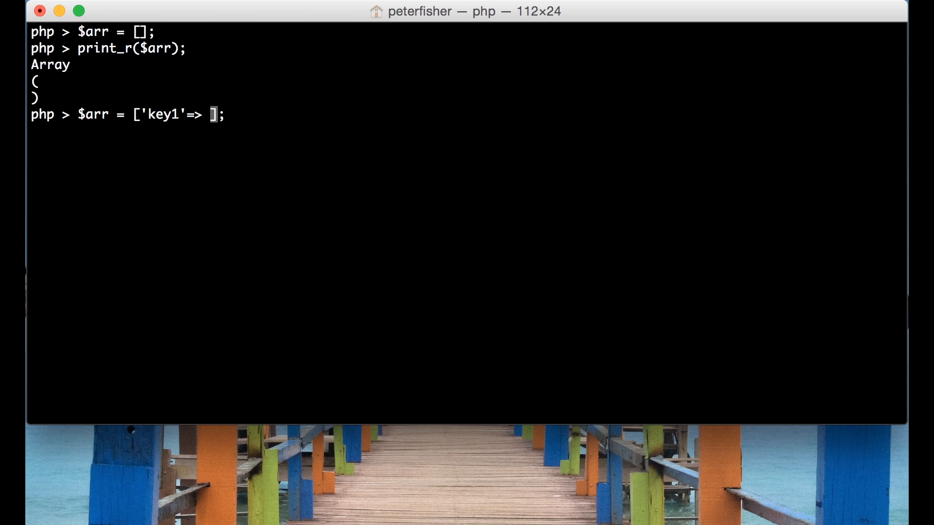
text('val)
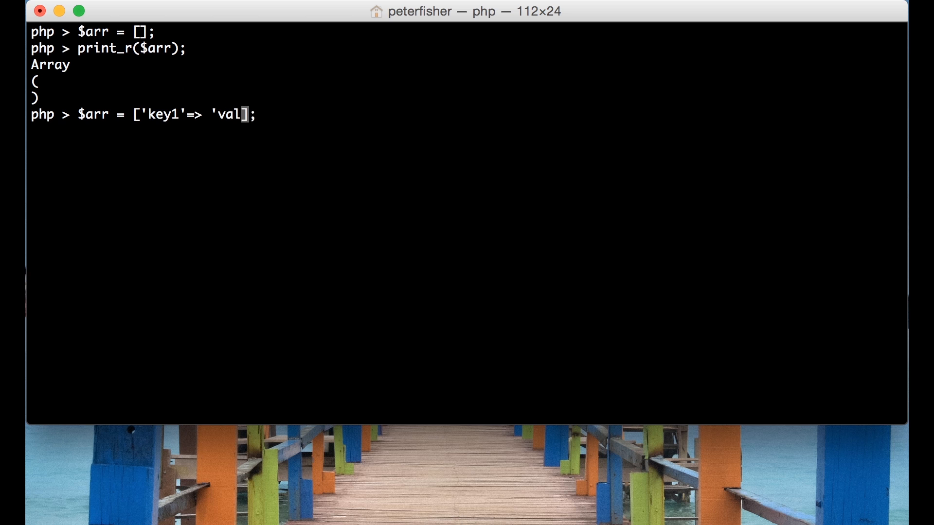
text(ue1')
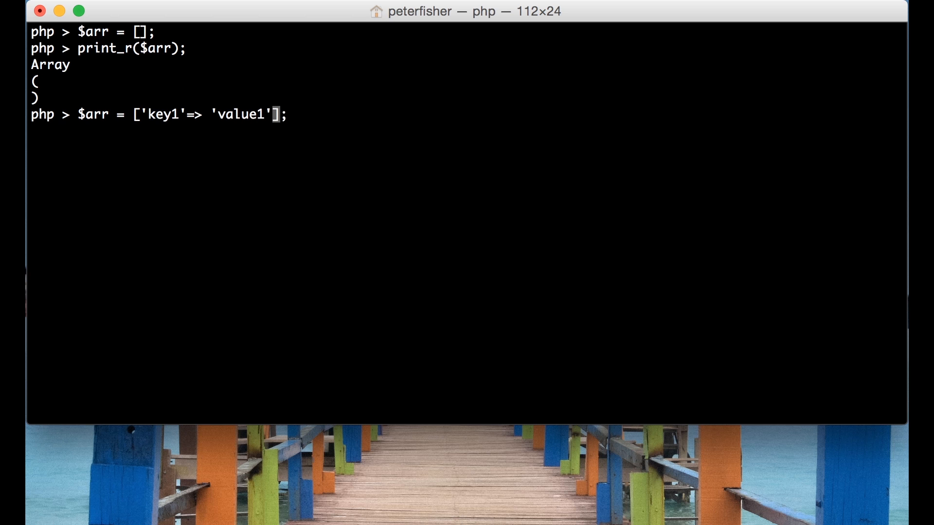
text(, 'ke)
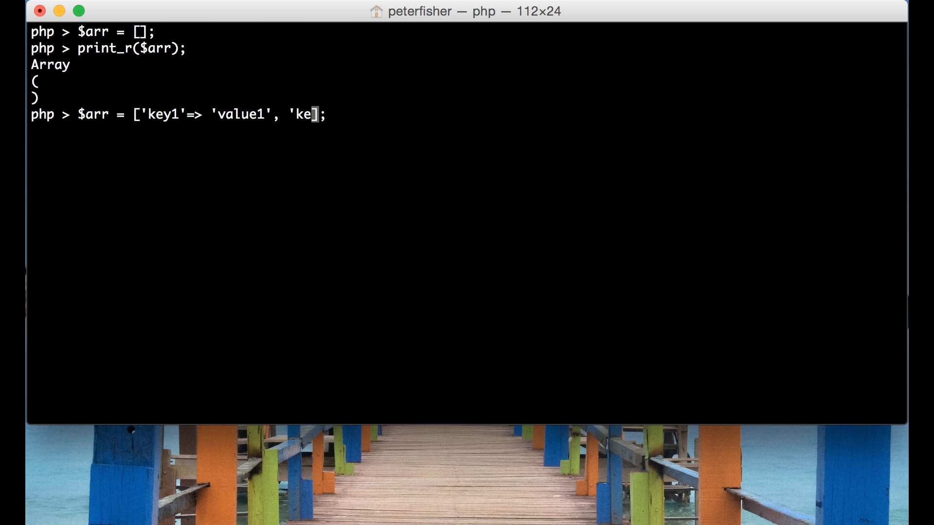
text(y1)
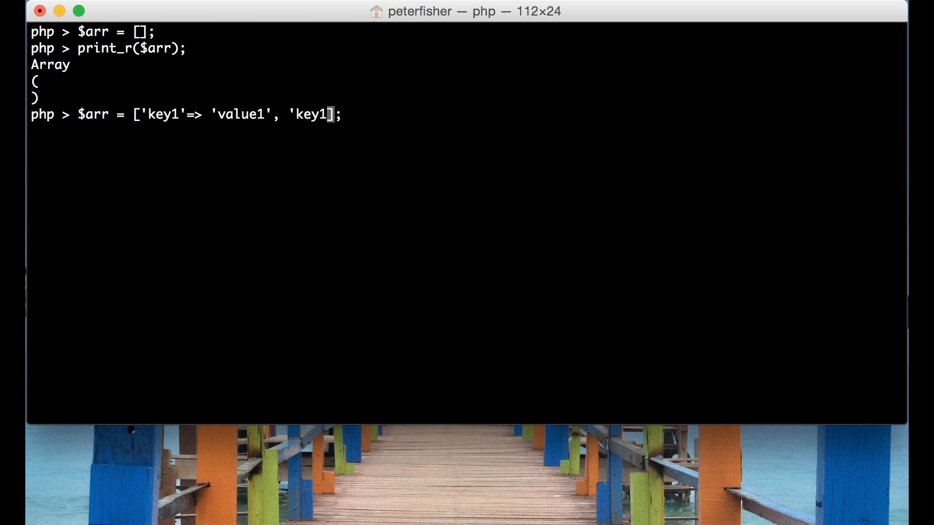
text(2' =)
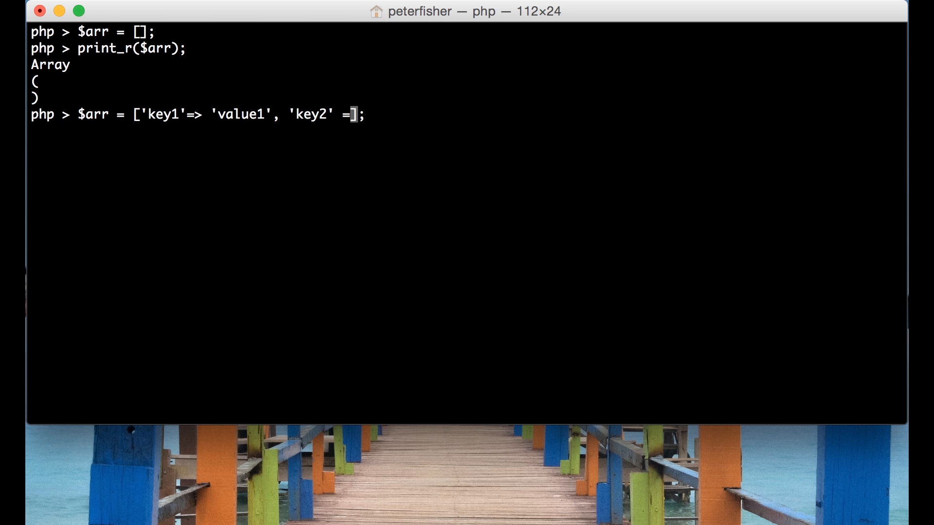
text(> 'value2)
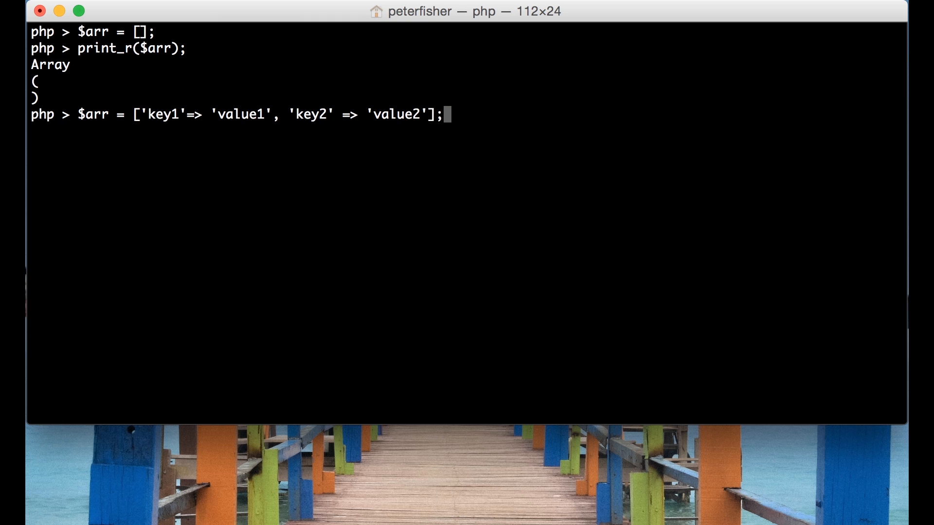
Print $arr with print_r, listing key1 => value1 and key2 => value2.
text(pri)
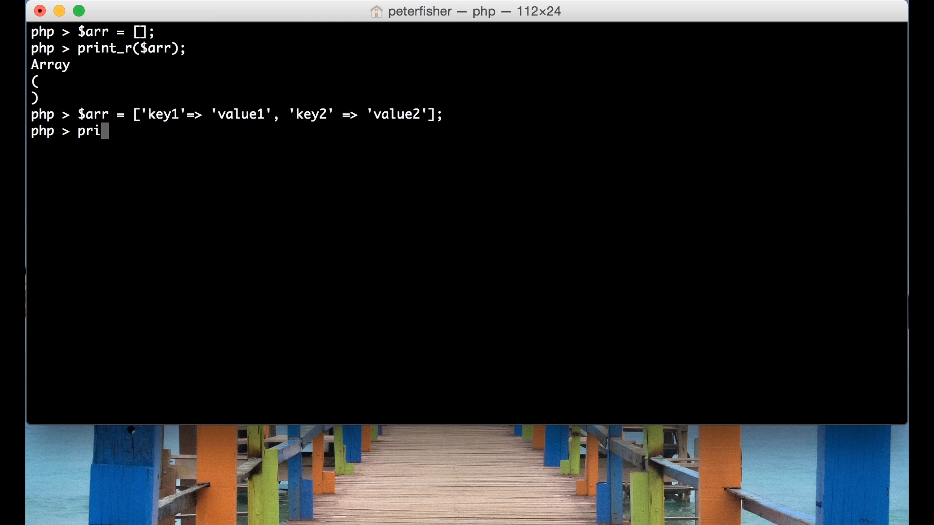
text(nt_r()
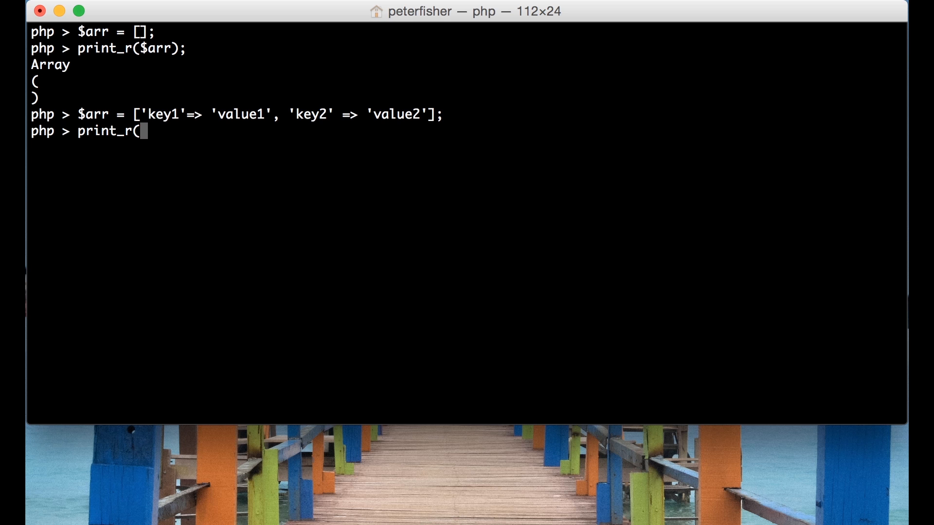
text($arr);)
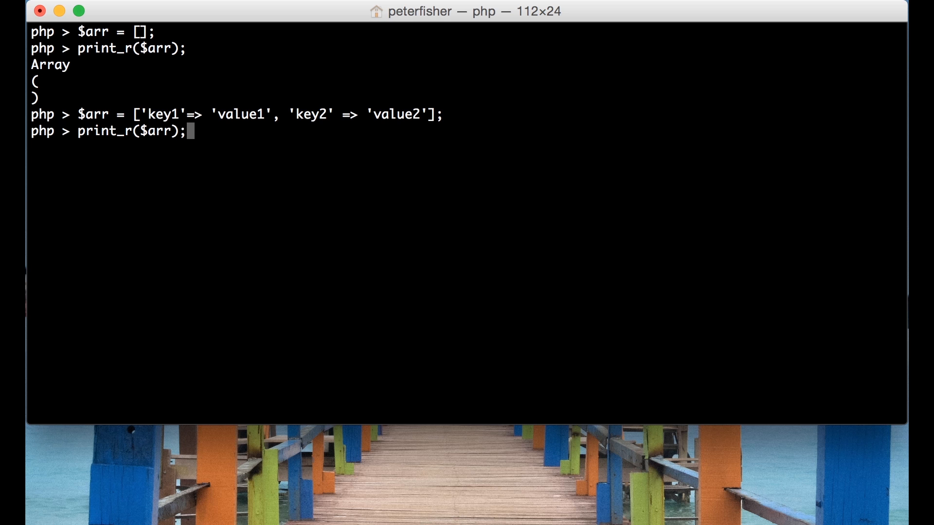
key(Return)
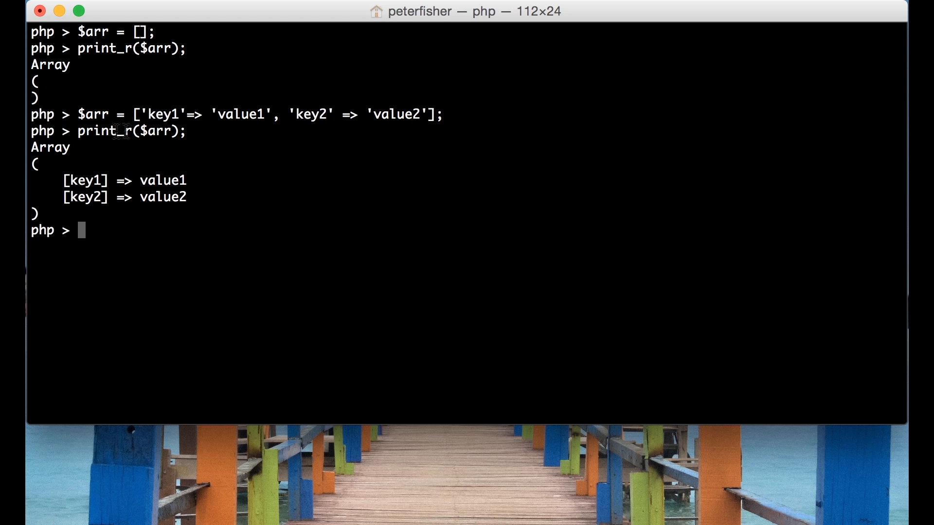
mouse_move(248, 241)
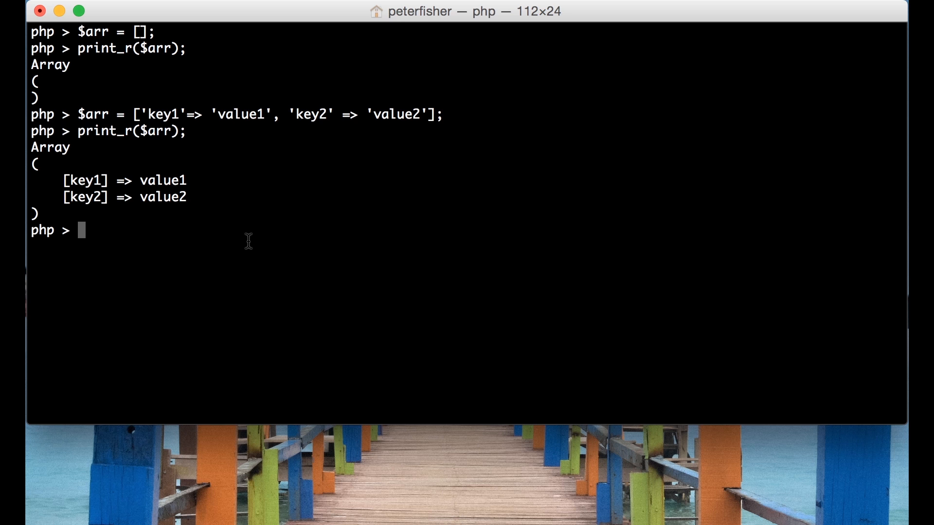
Reassign $arr as the plain list ['value1', 'value2'].
text($arr)
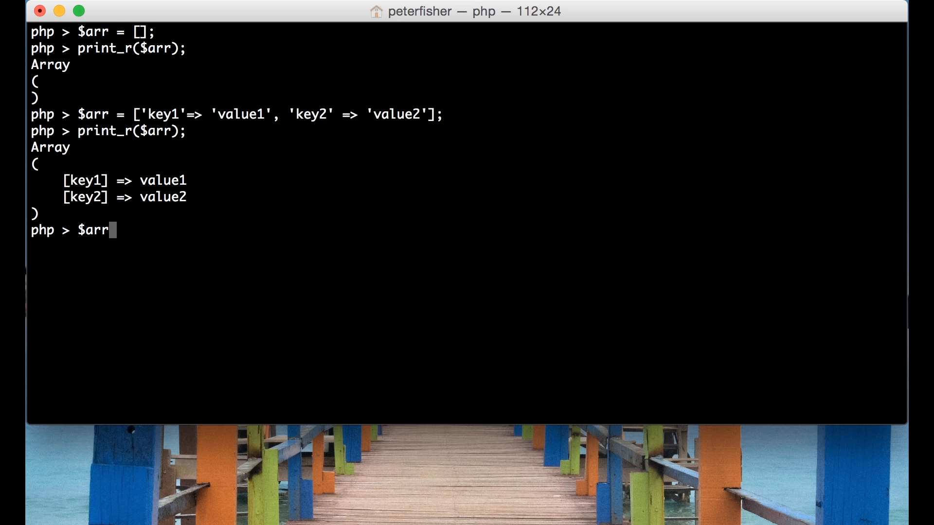
text(= [])
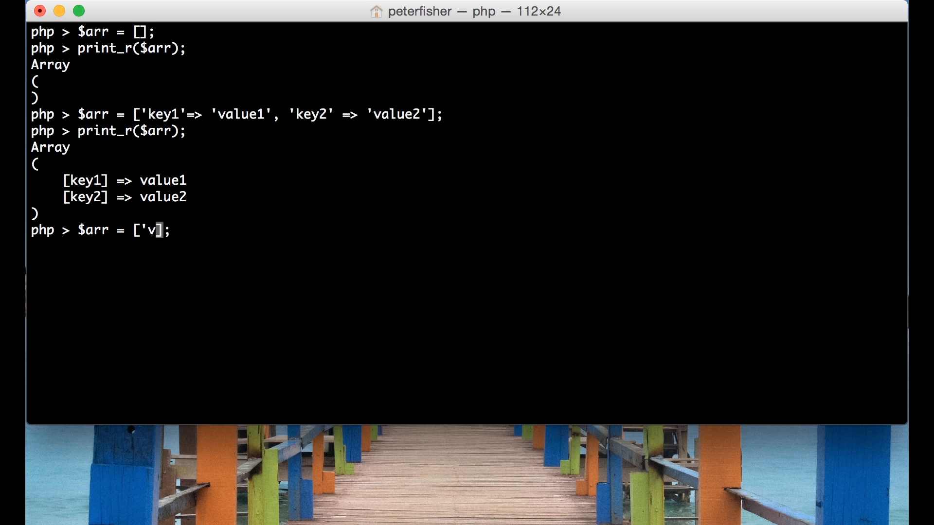
text(alue1)
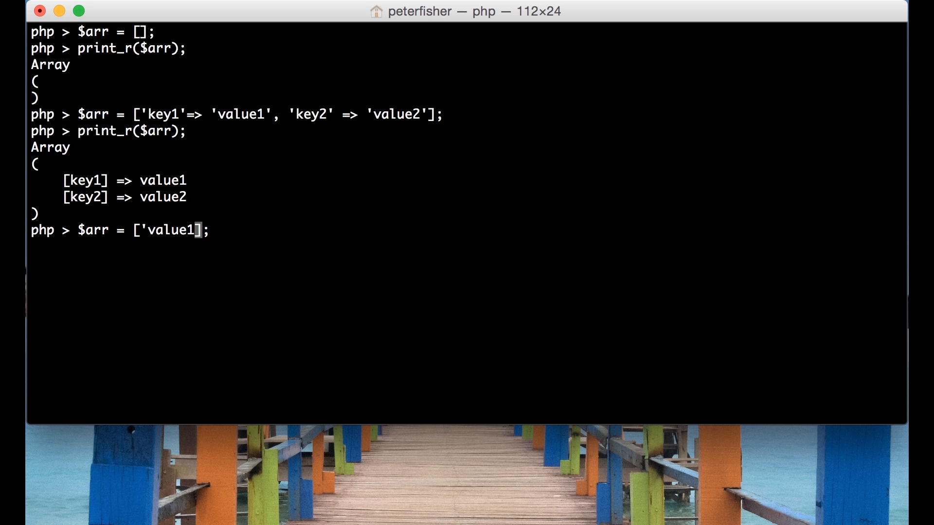
text(, 'valu)
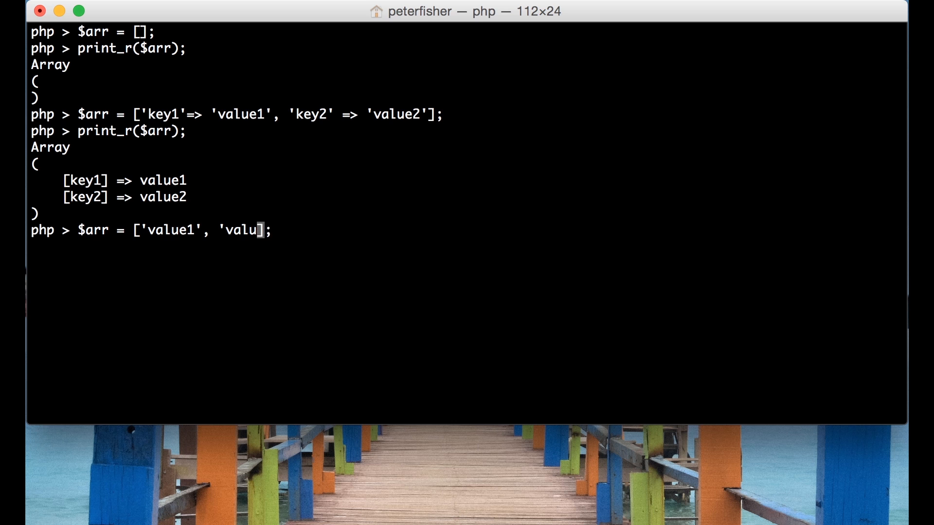
text(e2)
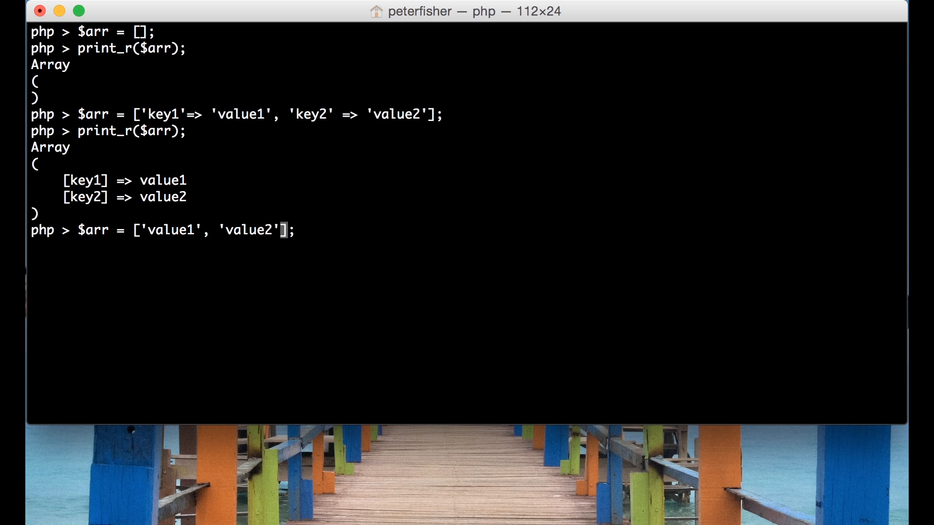
mouse_move(205, 116)
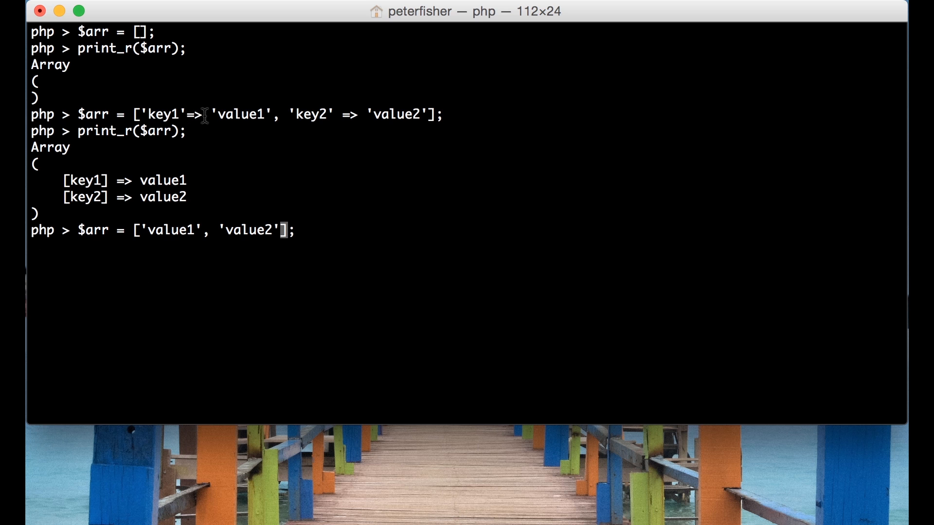
mouse_move(136, 232)
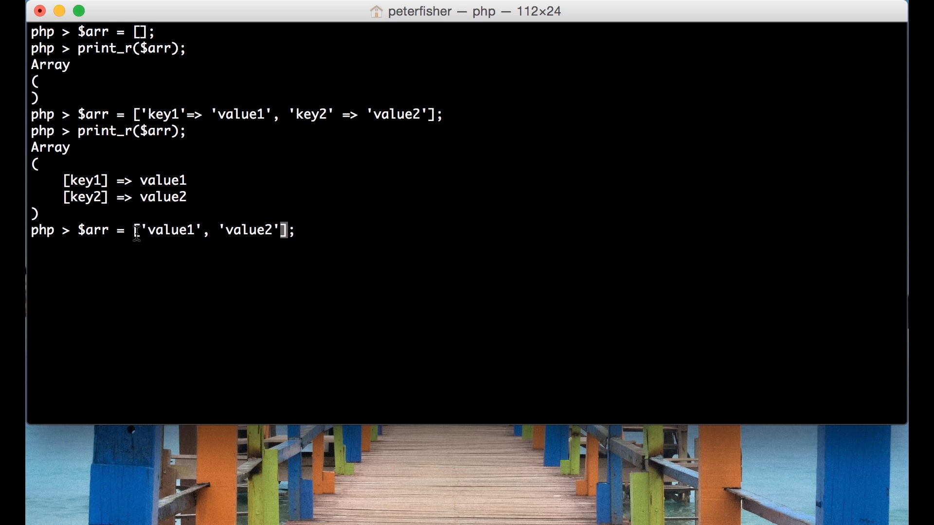
mouse_move(356, 217)
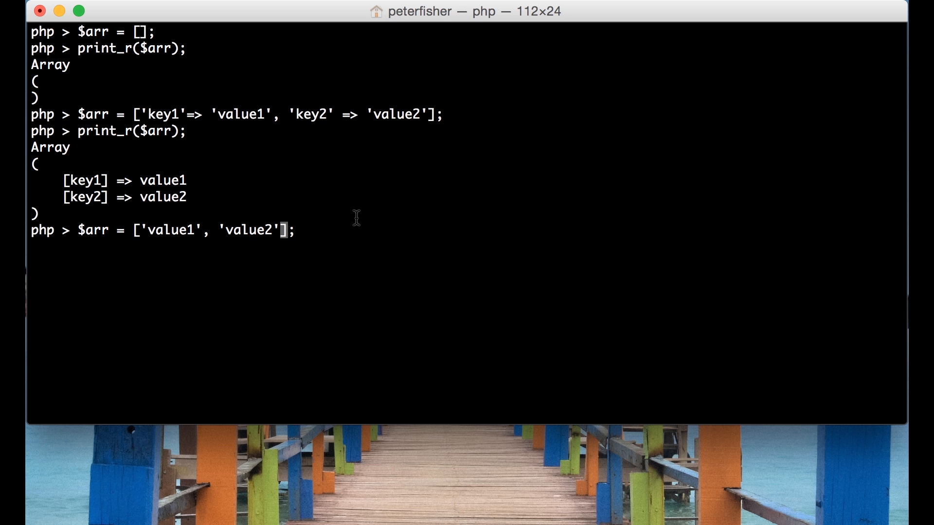
key(Return)
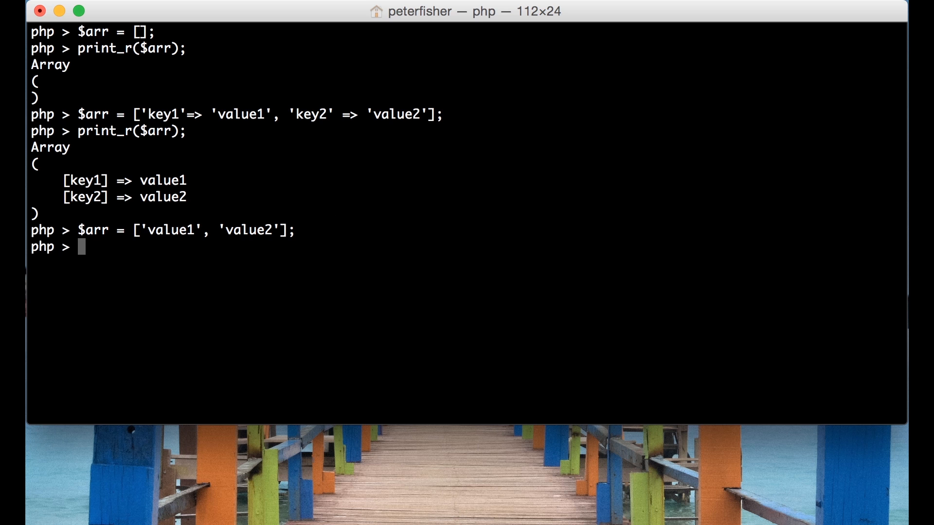
Print $arr with print_r, showing [0] => value1 and [1] => value2.
text(print_r($arr);)
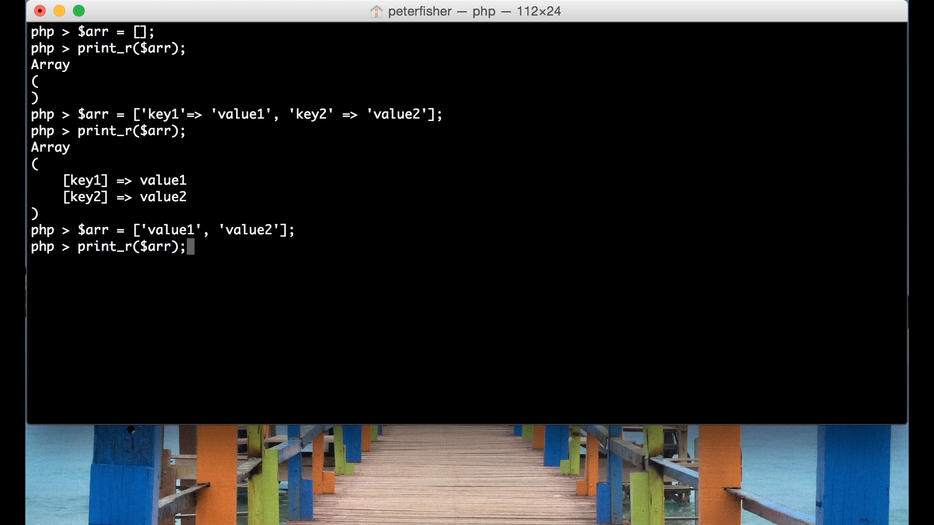
key(Return)
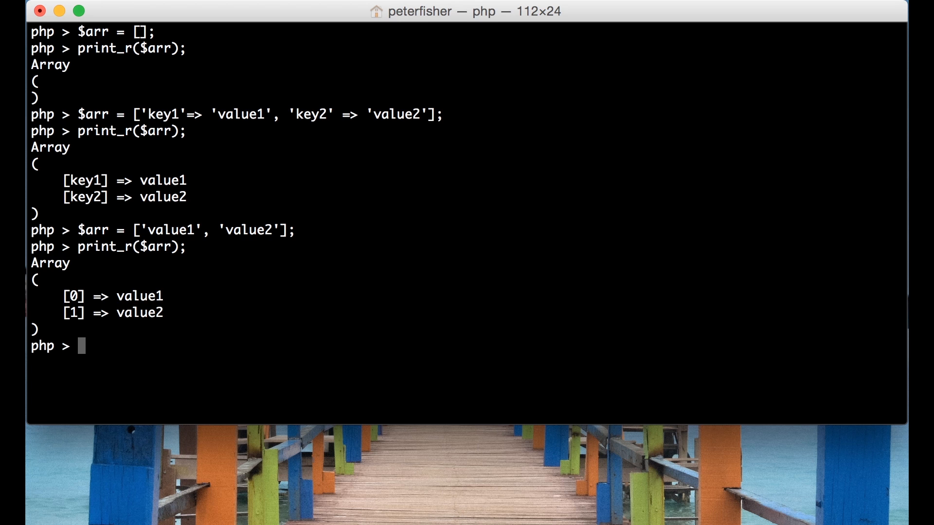
mouse_move(147, 292)
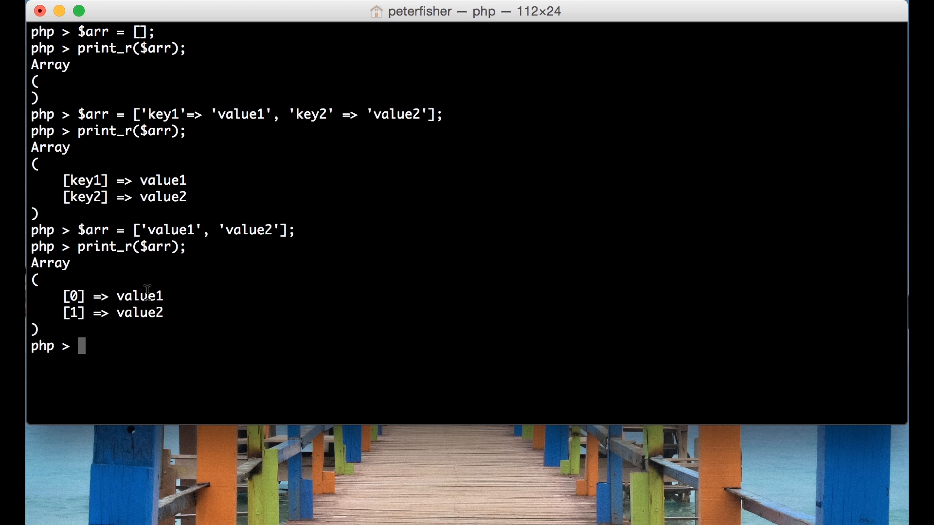
mouse_move(73, 296)
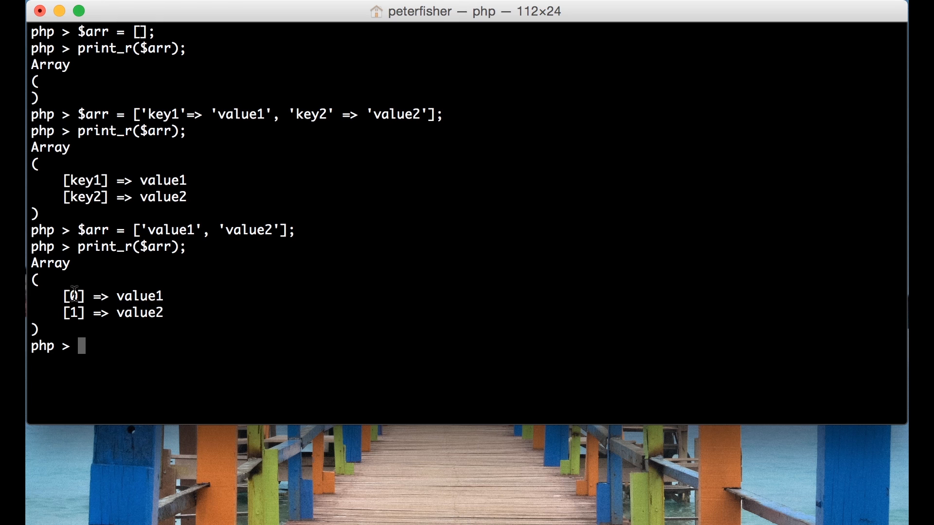
mouse_move(71, 314)
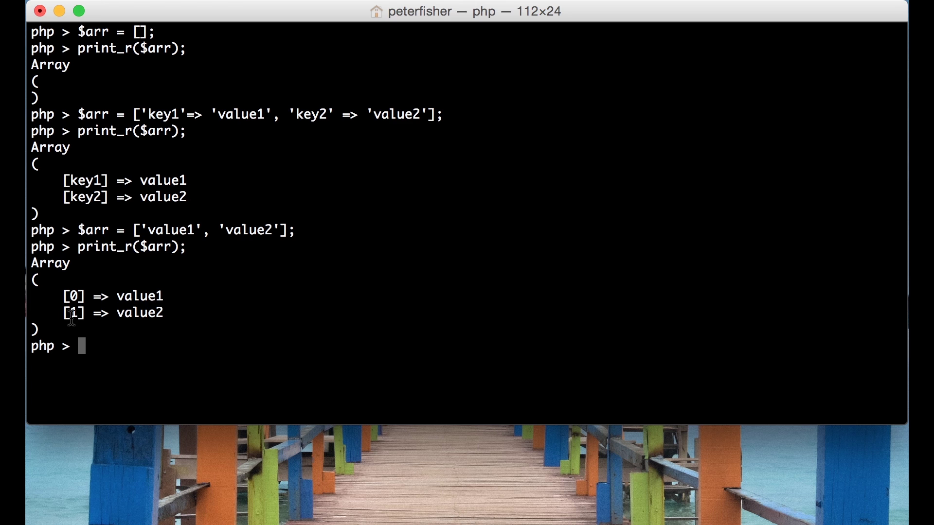
mouse_move(73, 296)
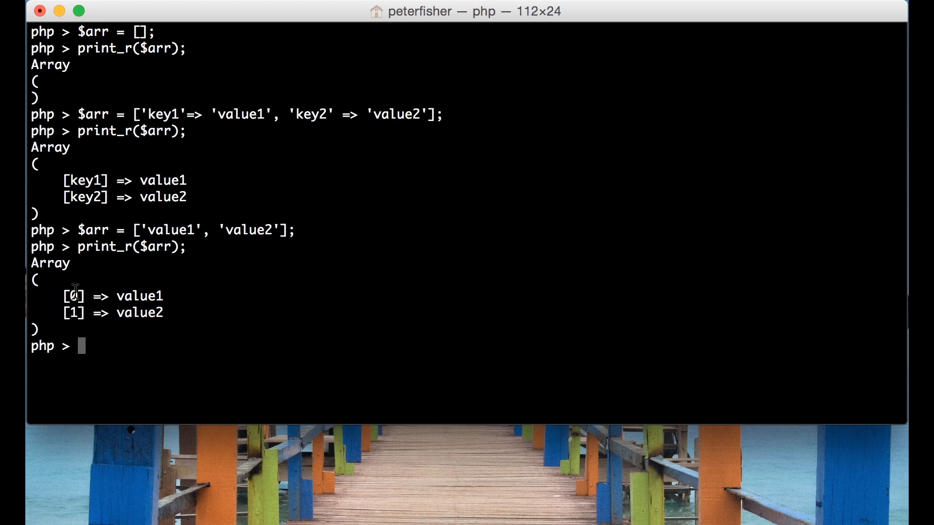
mouse_move(132, 313)
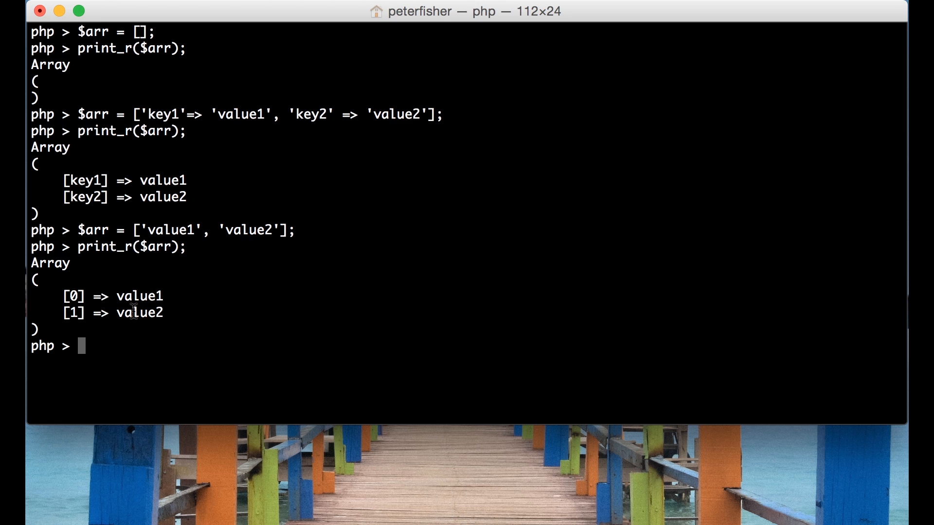
mouse_move(89, 312)
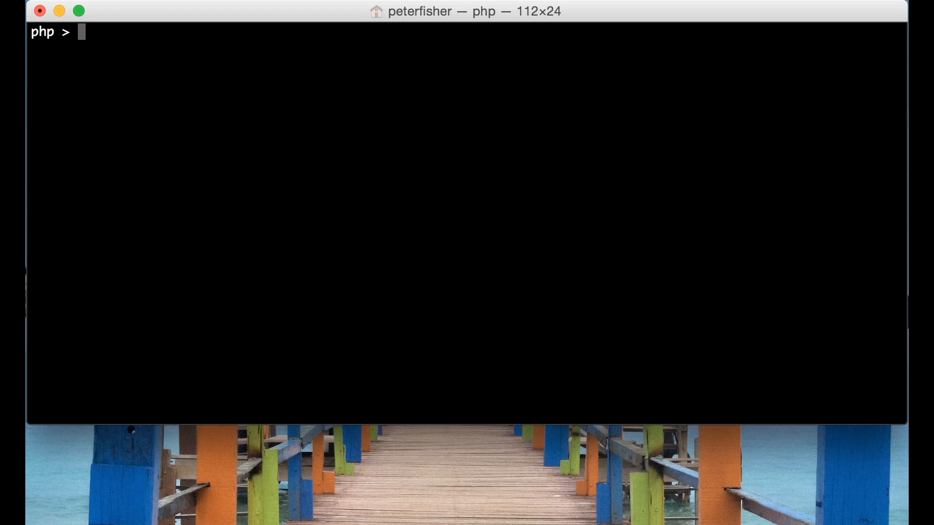
Enter the statement $arr[2] = 'value3'; to store value3 at index 2.
text($arr)
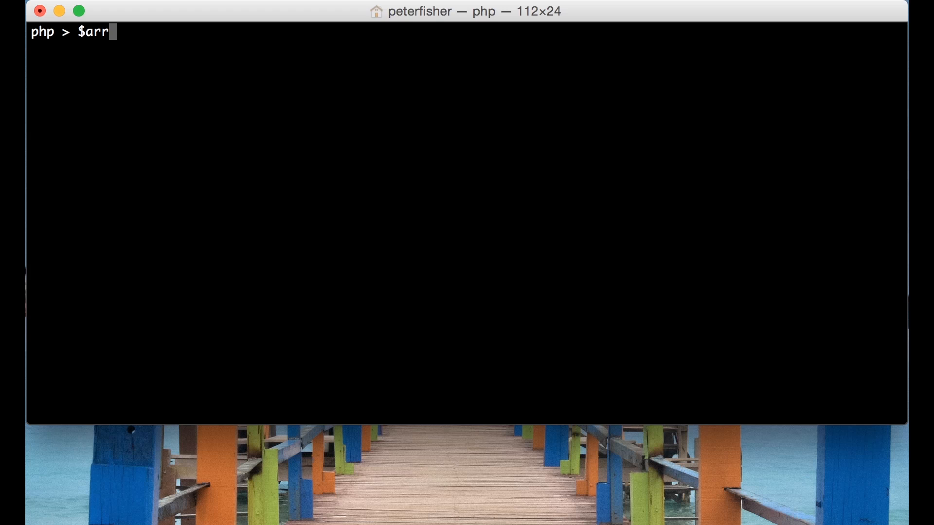
text([])
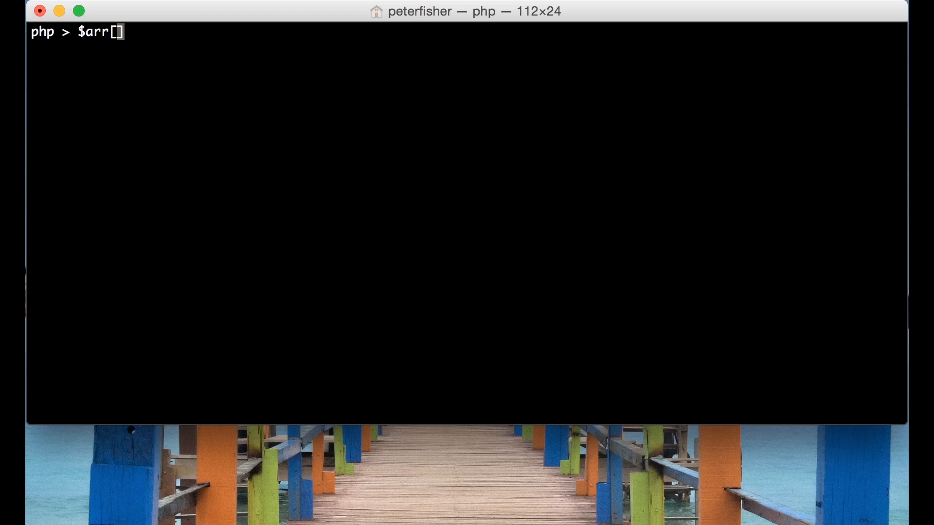
text(2])
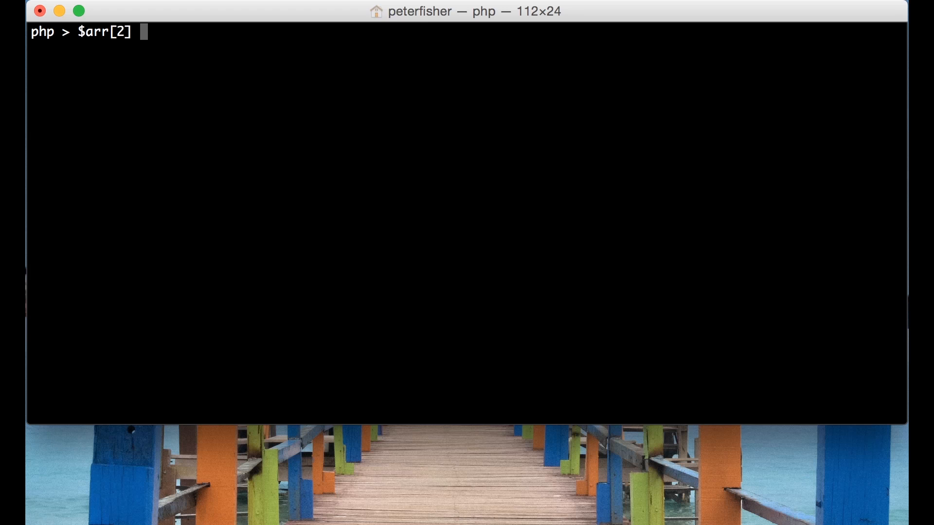
text(= 'value)
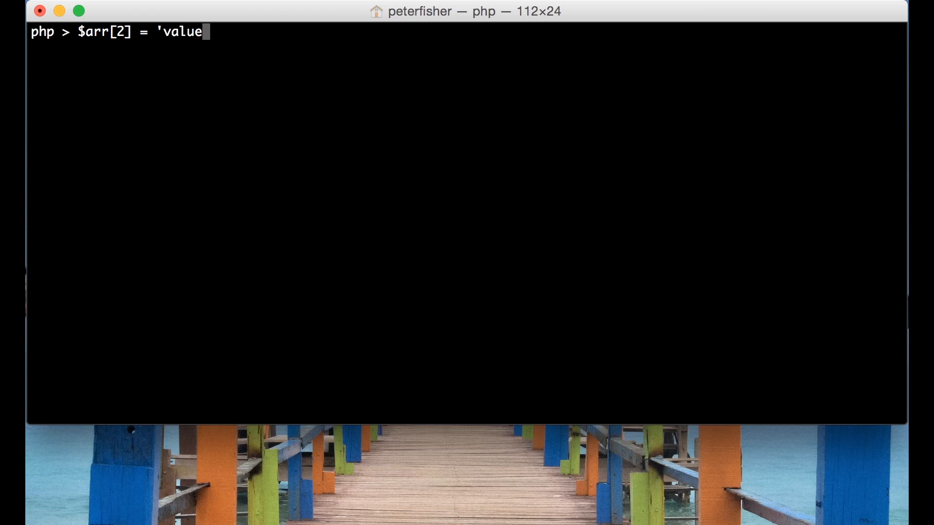
text(3')
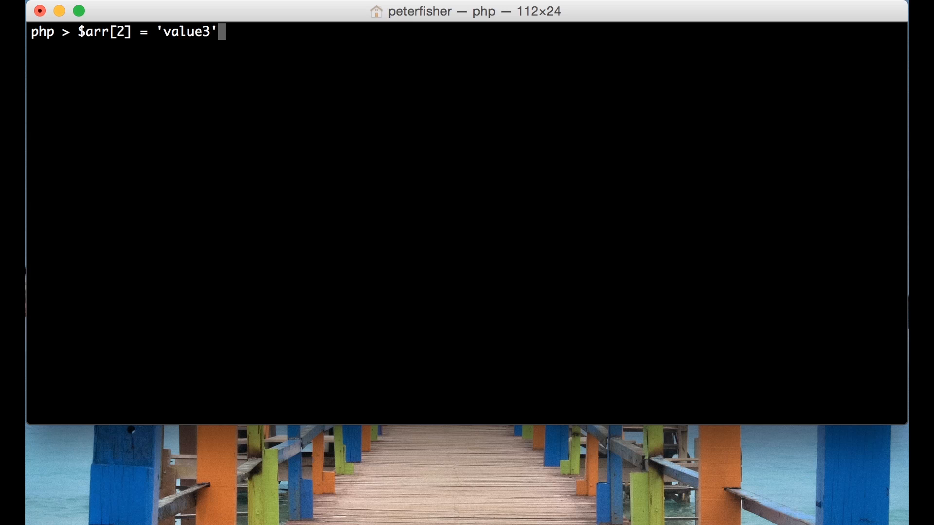
text(;)
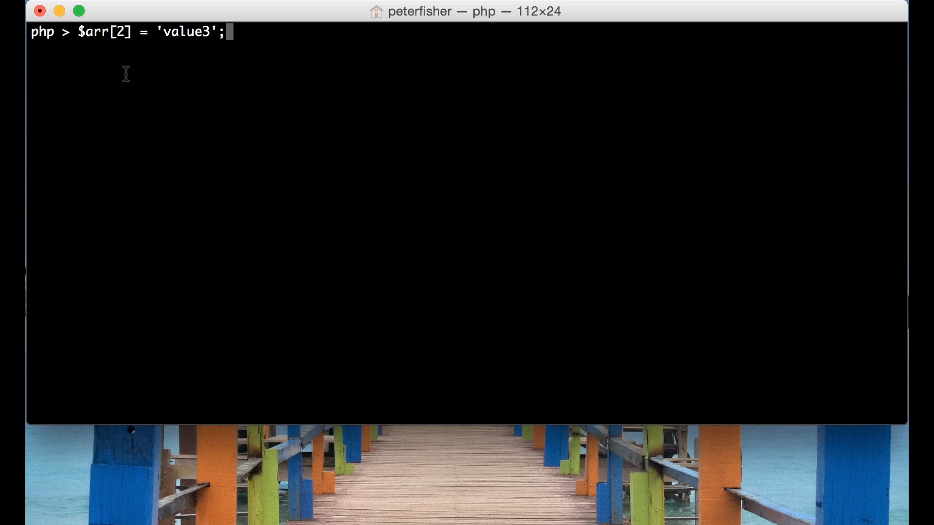
mouse_move(84, 36)
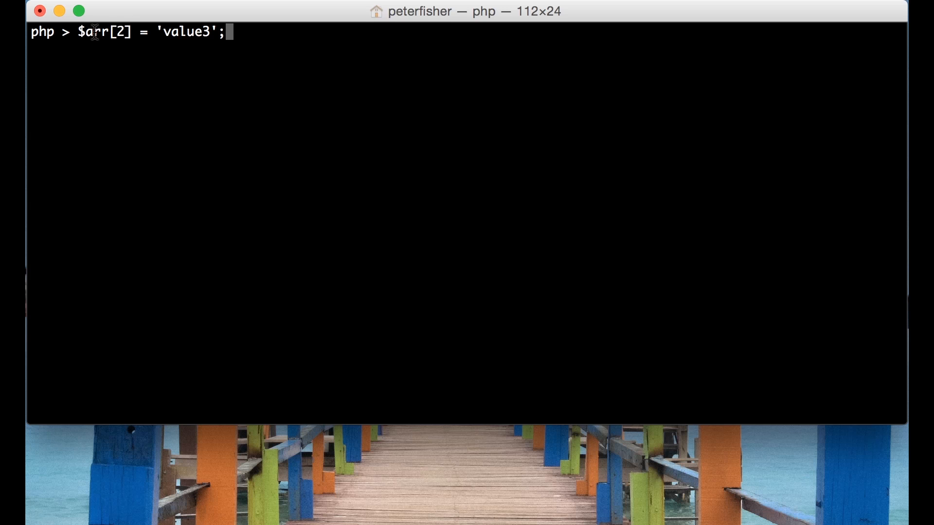
mouse_move(125, 33)
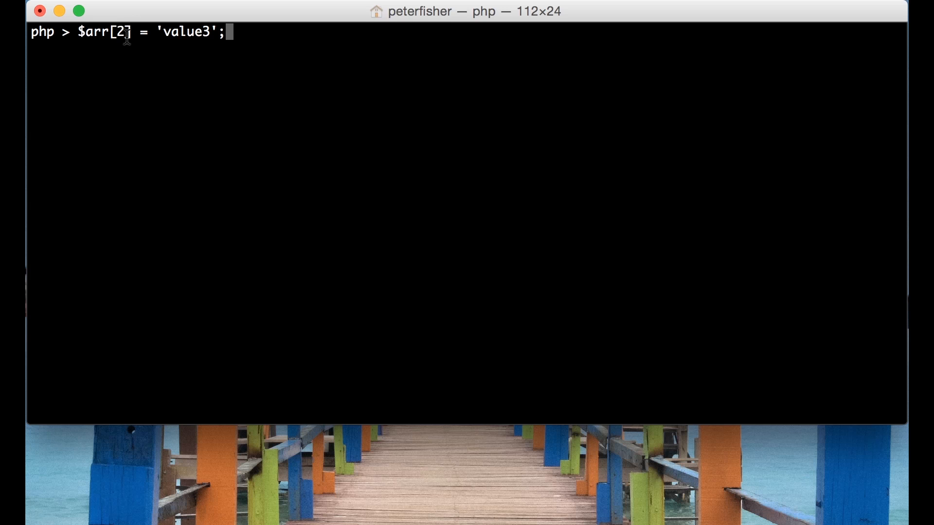
mouse_move(171, 34)
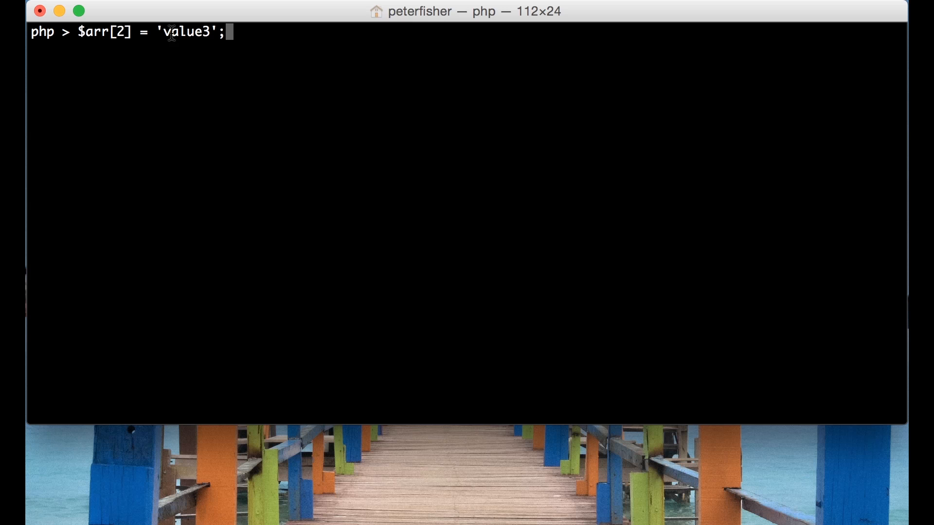
mouse_move(311, 42)
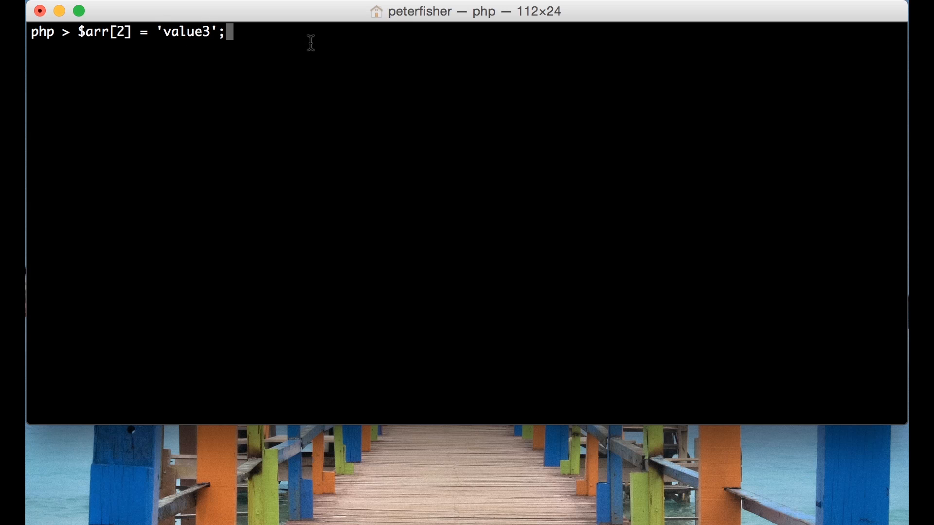
Print $arr with print_r, listing value1, value2 and value3 at indexes 0, 1, 2.
text(print)
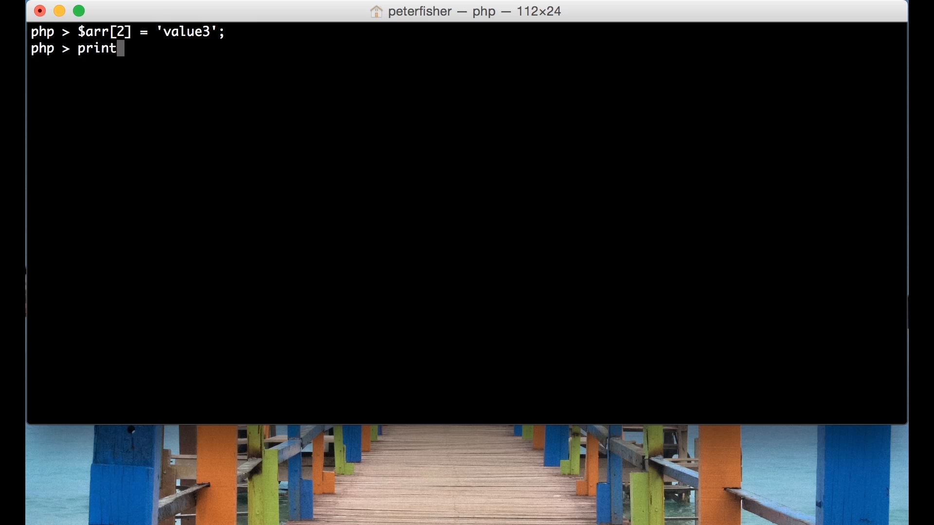
text(_r()
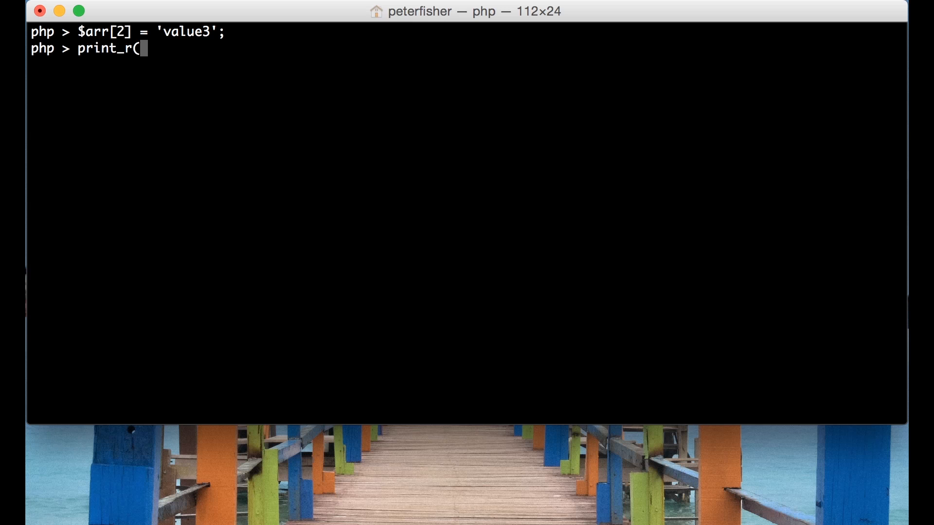
text($arr))
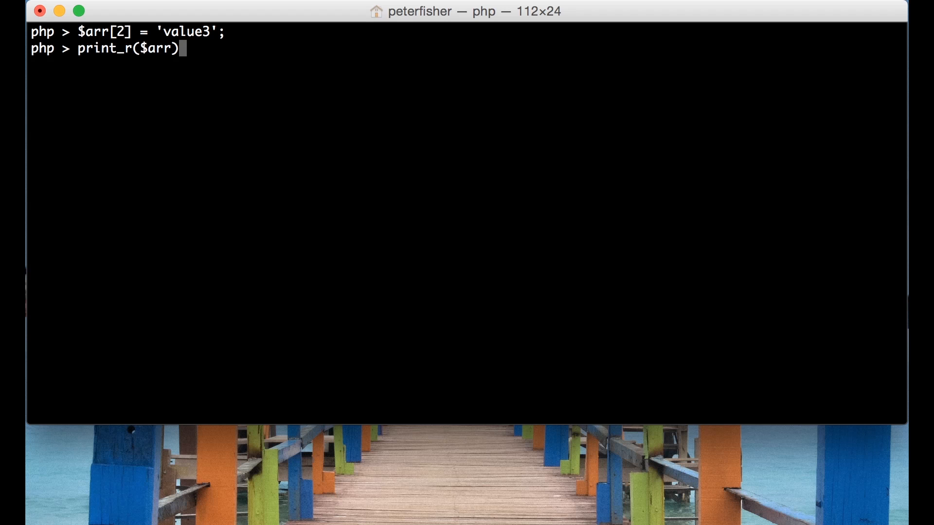
key(Return)
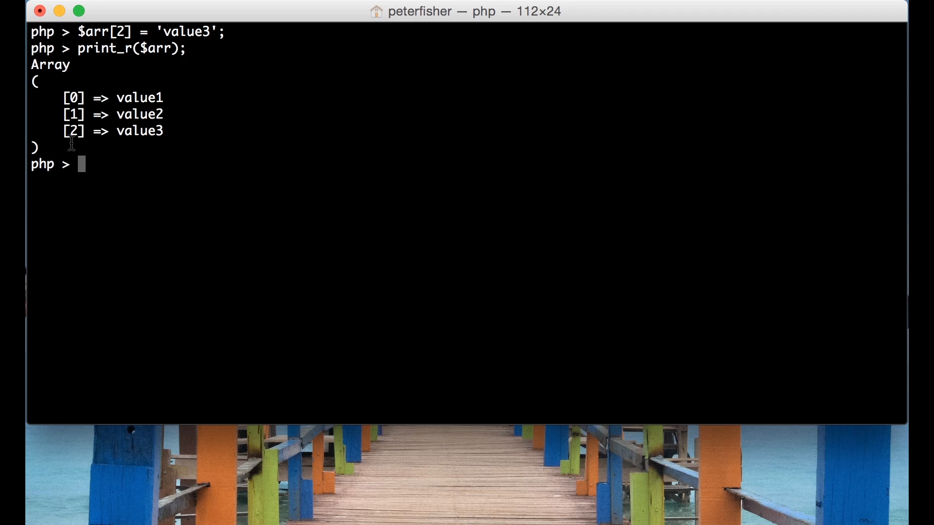
mouse_move(117, 41)
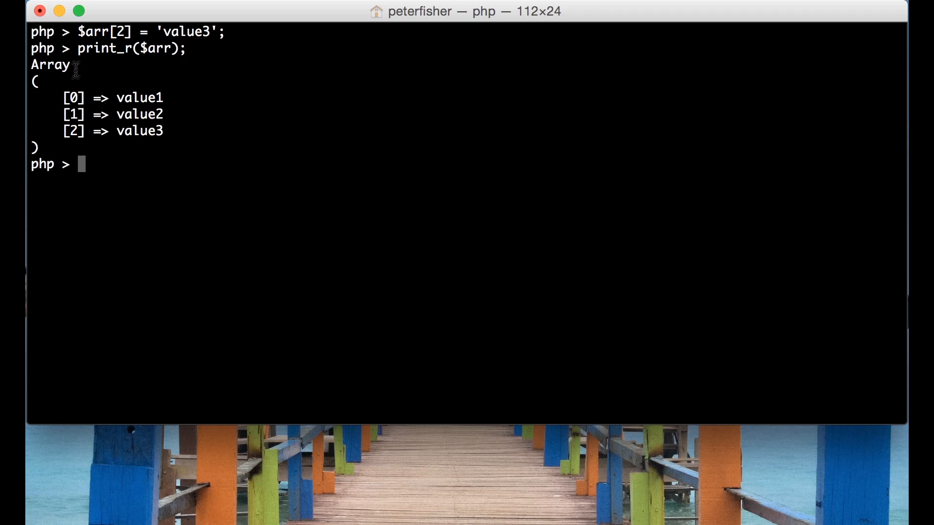
mouse_move(141, 98)
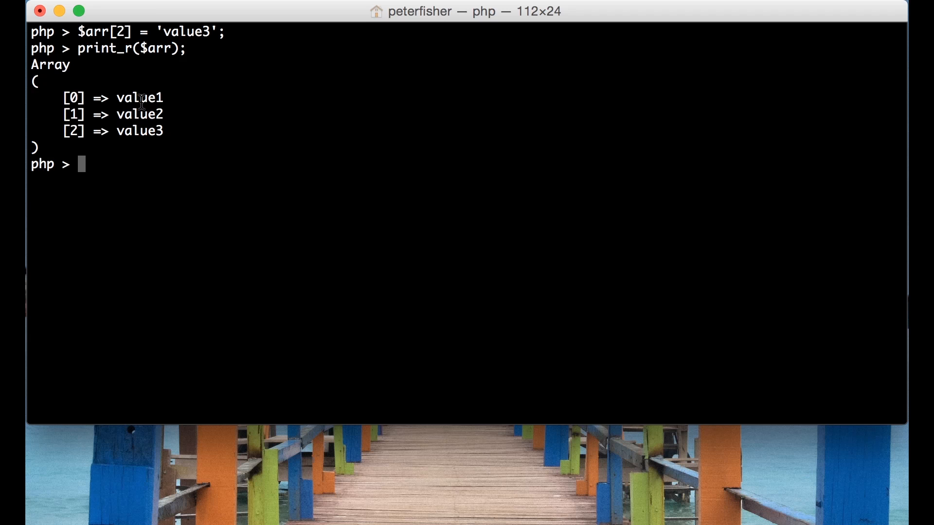
Echo $arr[1] to output value2, then begin typing an unset statement.
text(echo)
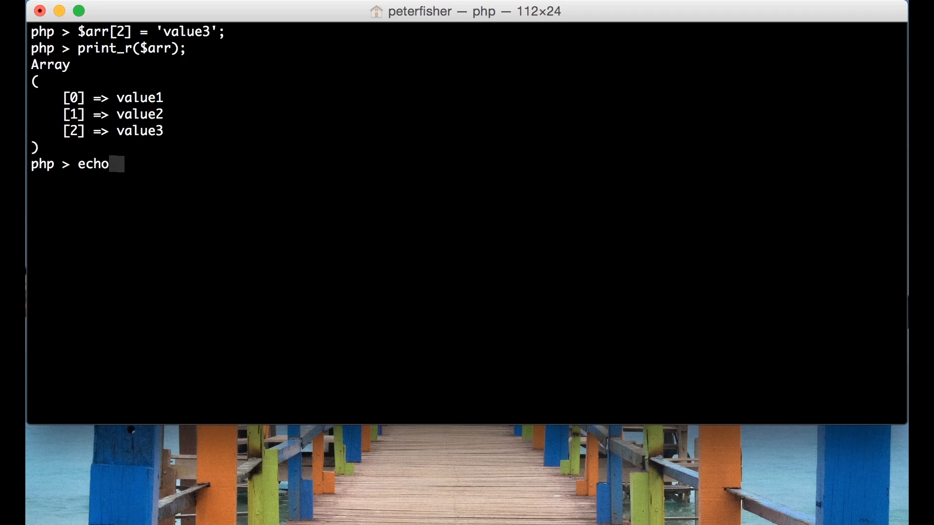
text($a)
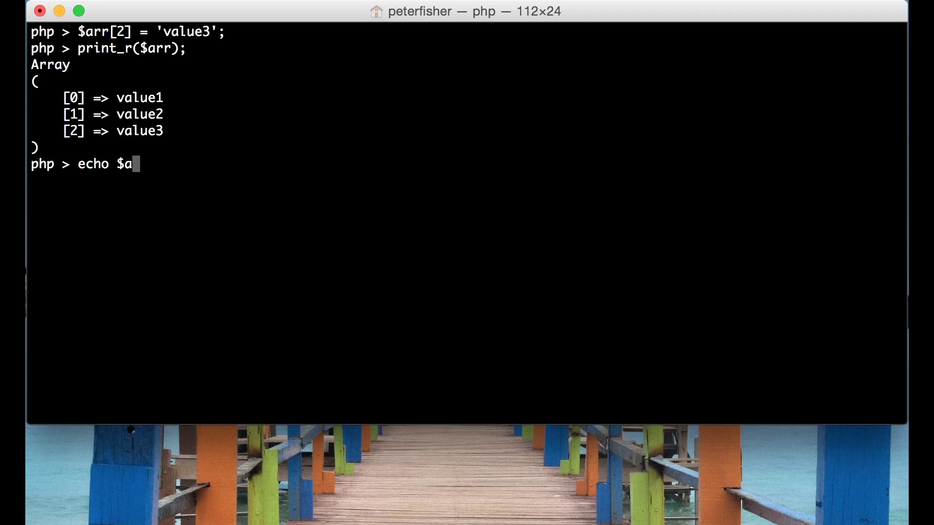
text(rr[)
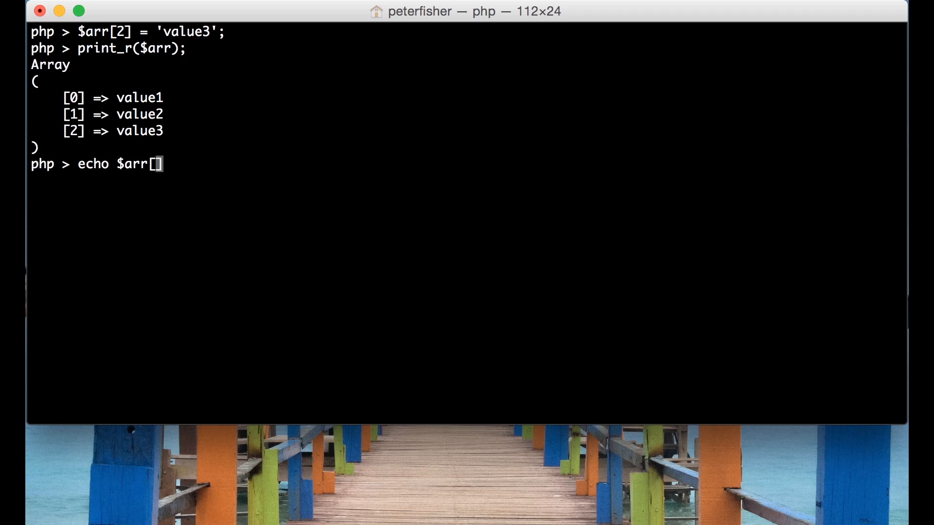
mouse_move(225, 102)
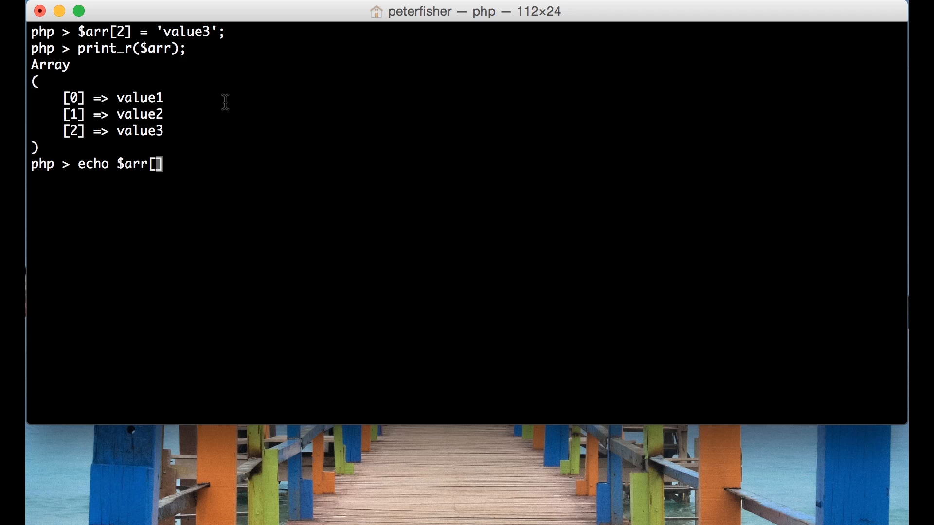
text(1];)
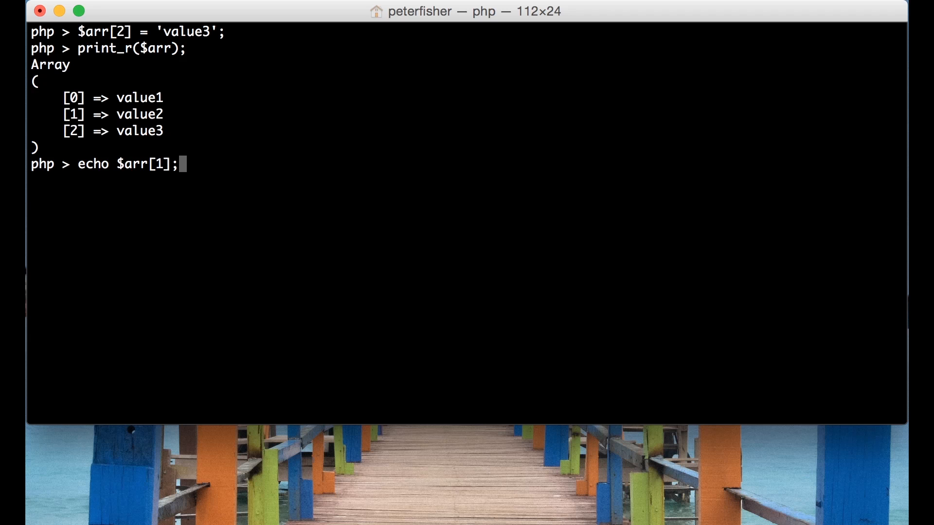
key(Return)
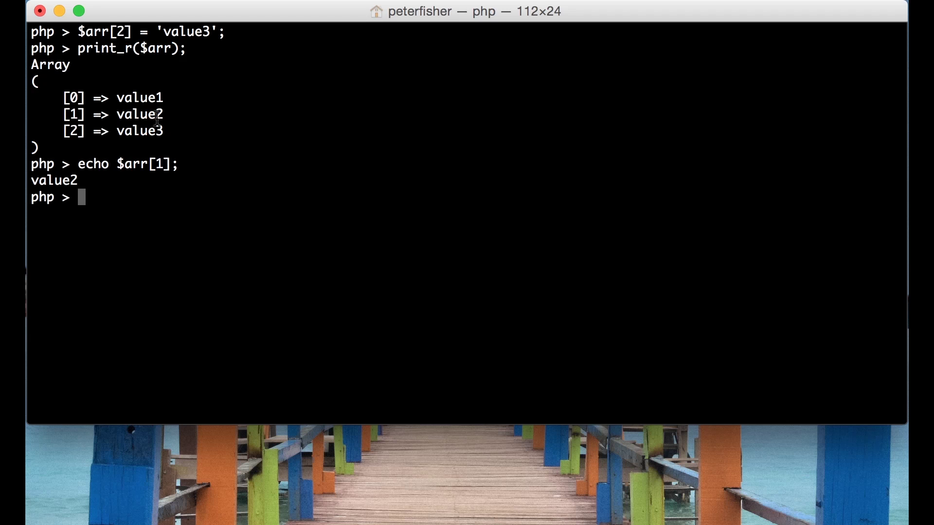
text(un)
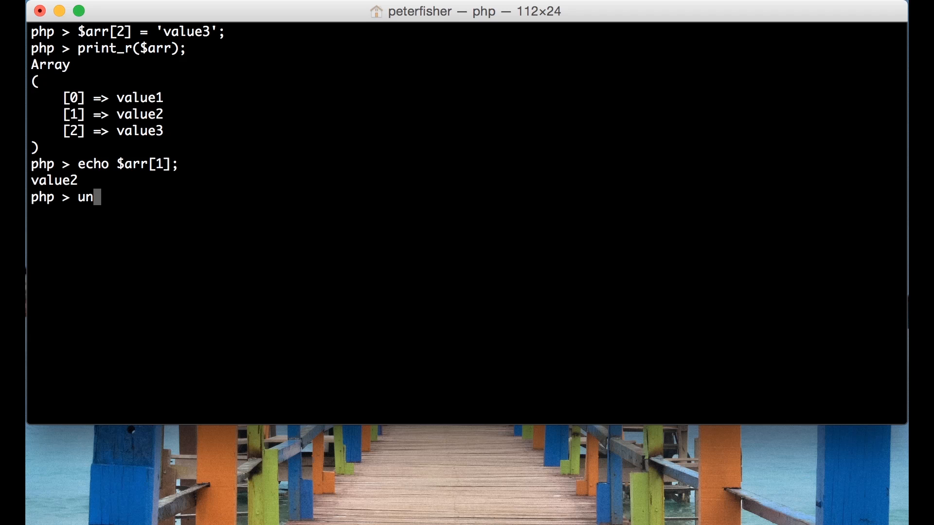
Remove the element at index 1 with unset($arr[1]).
text(set()
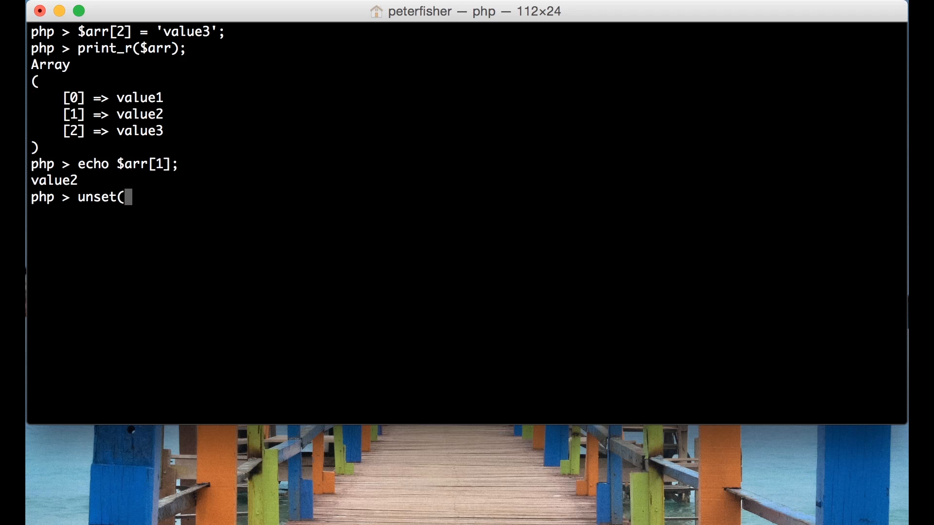
text($arr[)
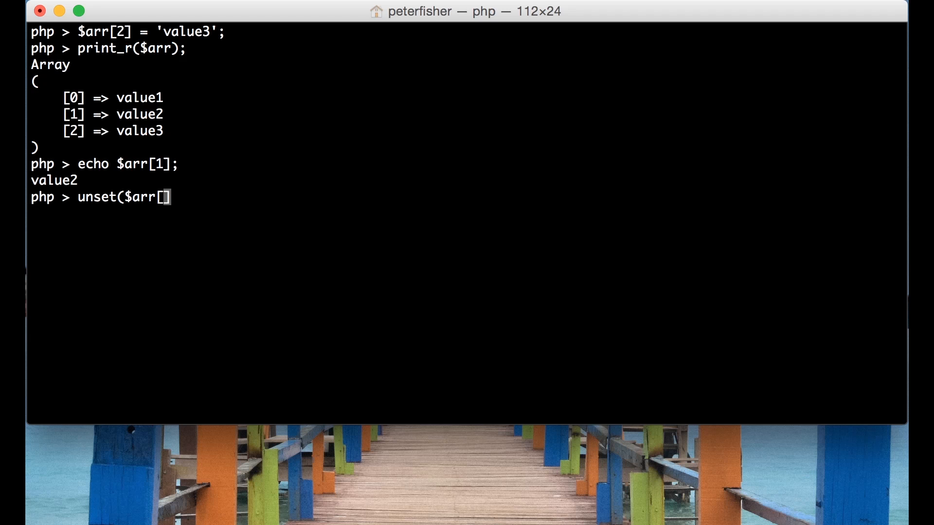
text(1)
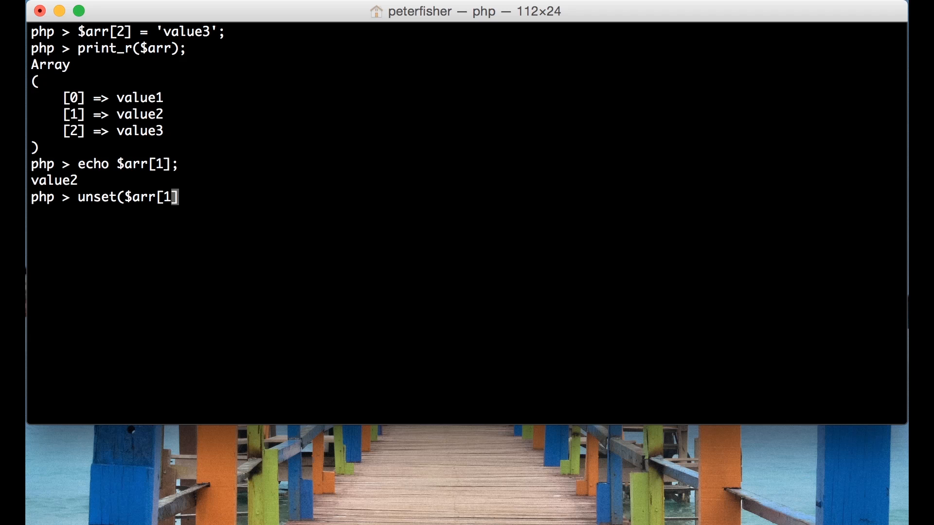
text())
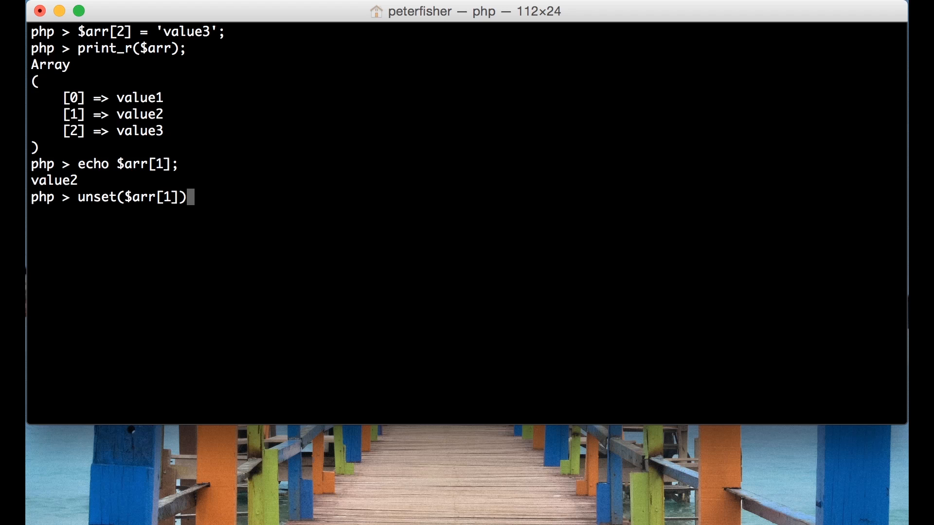
key(Return)
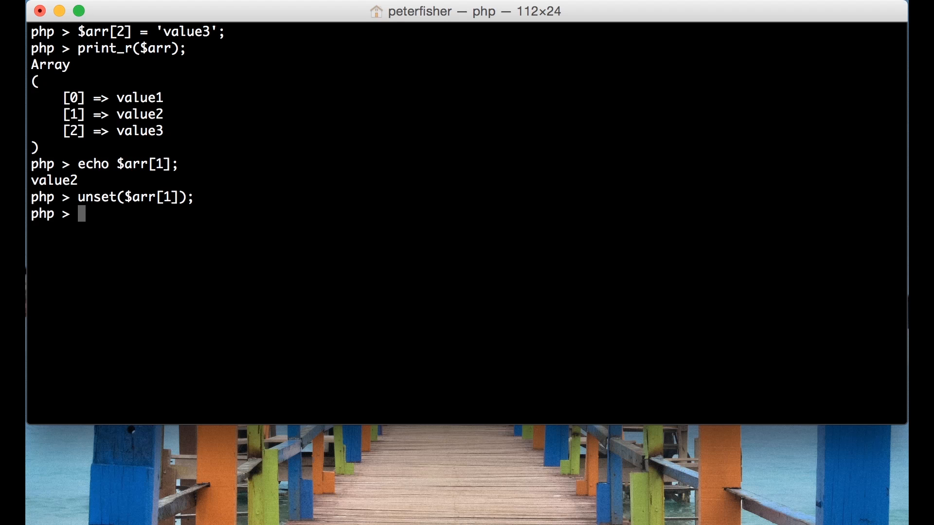
Print $arr with print_r, showing only [0] => value1 and [2] => value3.
text(print_r($arr);)
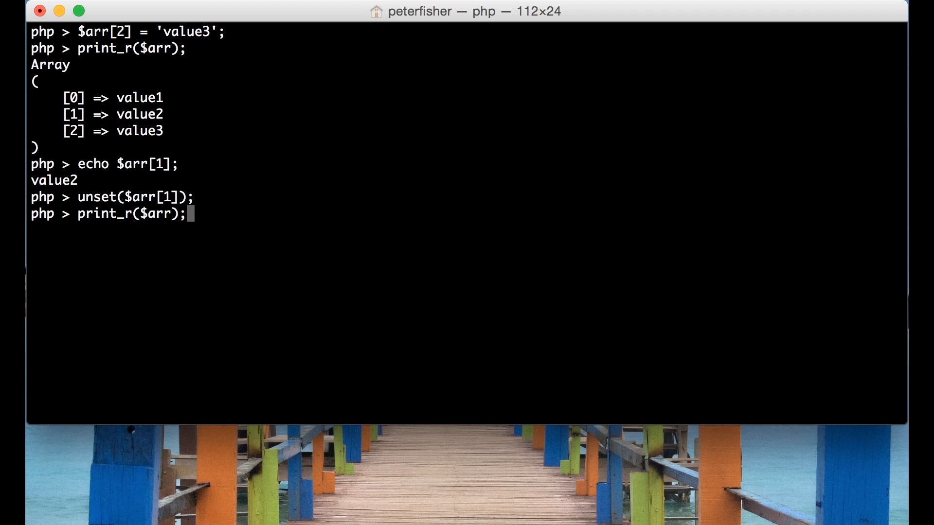
key(Return)
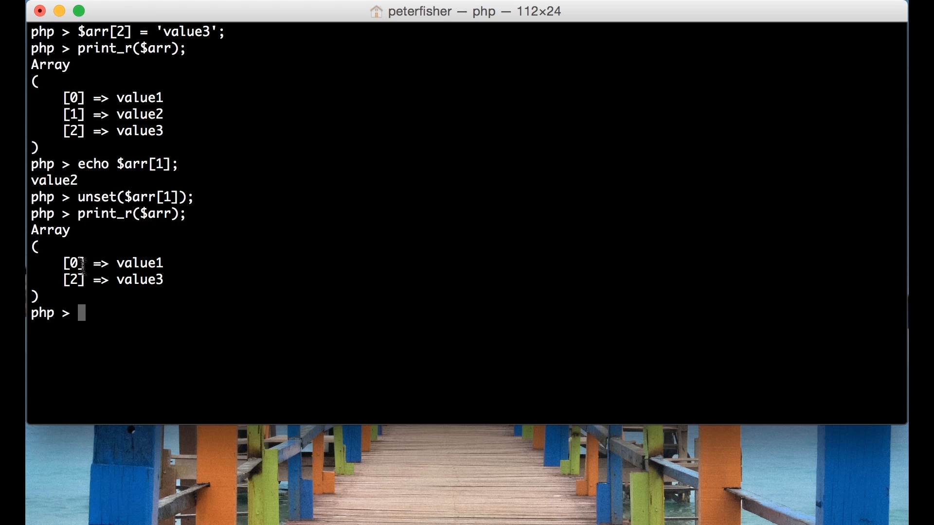
mouse_move(121, 280)
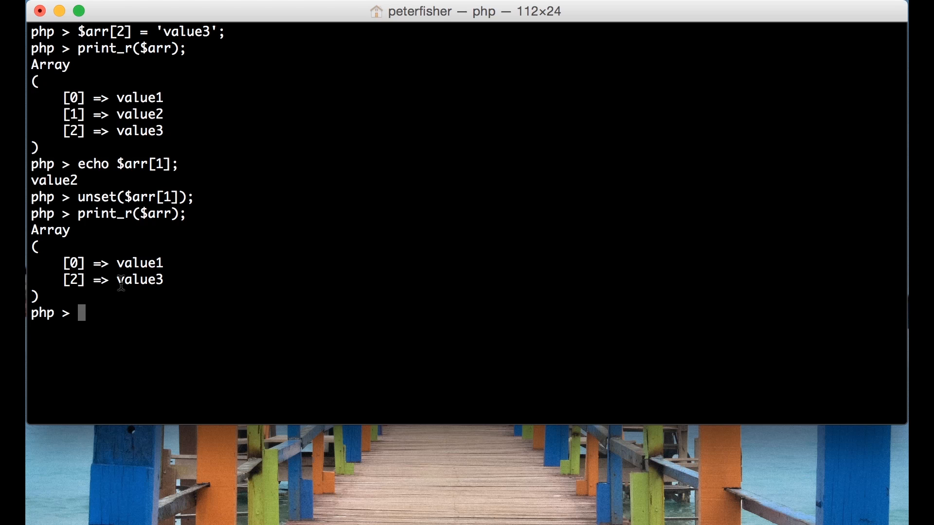